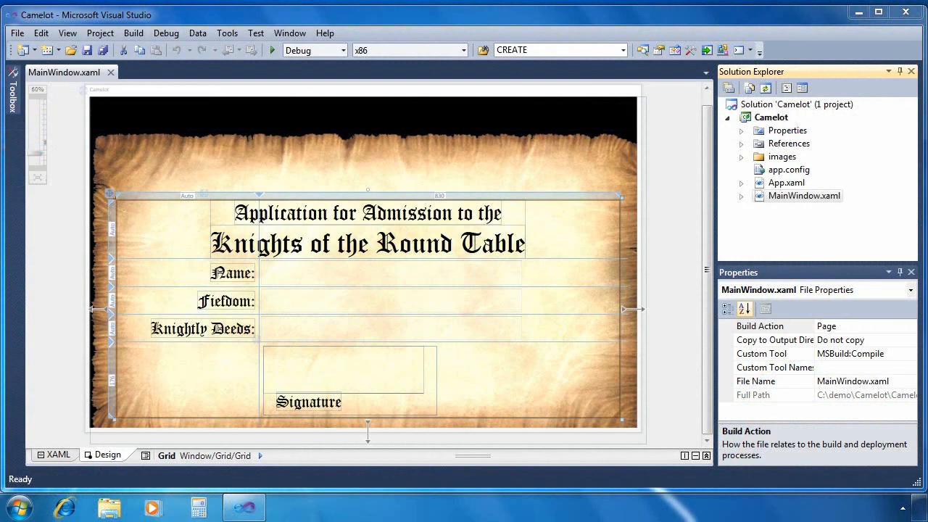
pyautogui.moveTo(307, 279)
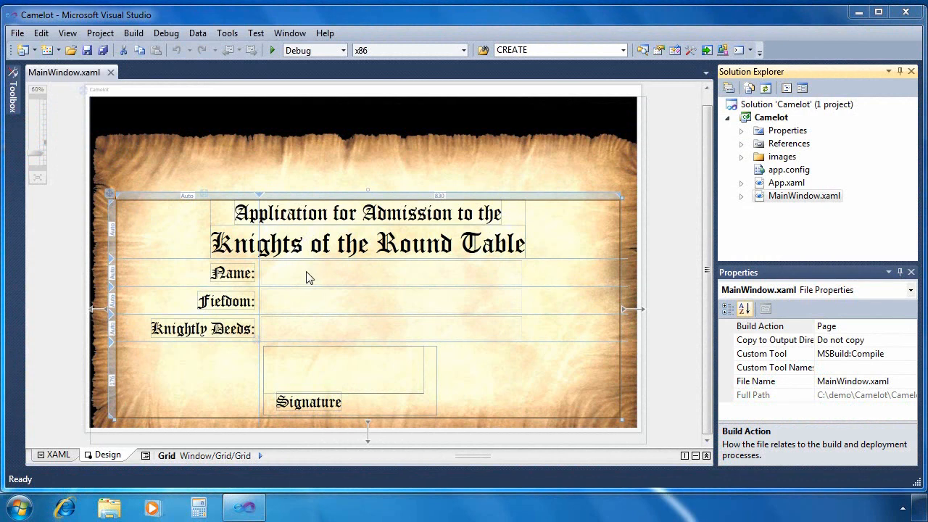
# - Select a text box on the form and start debugging to run the Camelot app
pyautogui.click(392, 300)
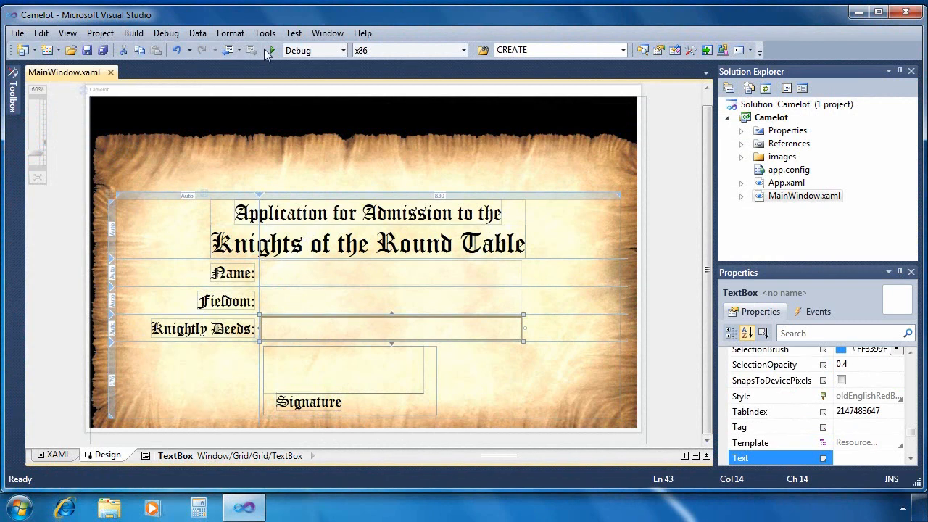
pyautogui.click(271, 50)
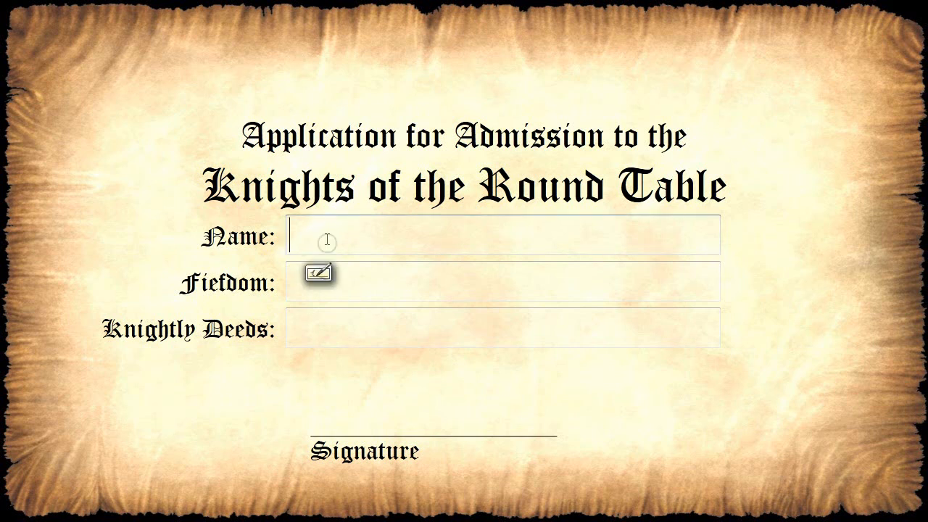
# - Handwrite 'Robin' into Name and 'bravery' into Knightly Deeds via the Tablet Input Panel
pyautogui.click(317, 274)
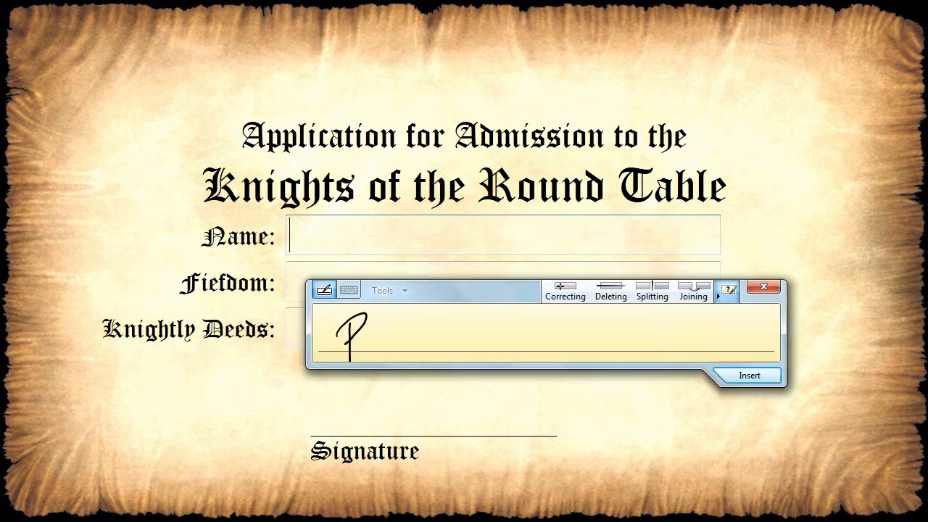
pyautogui.moveTo(356, 333); pyautogui.dragTo(406, 333)
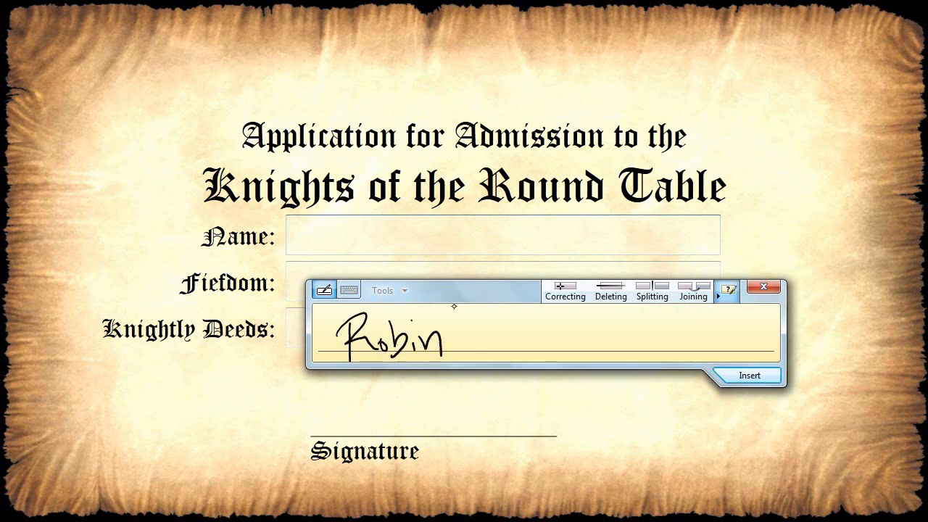
pyautogui.click(749, 374)
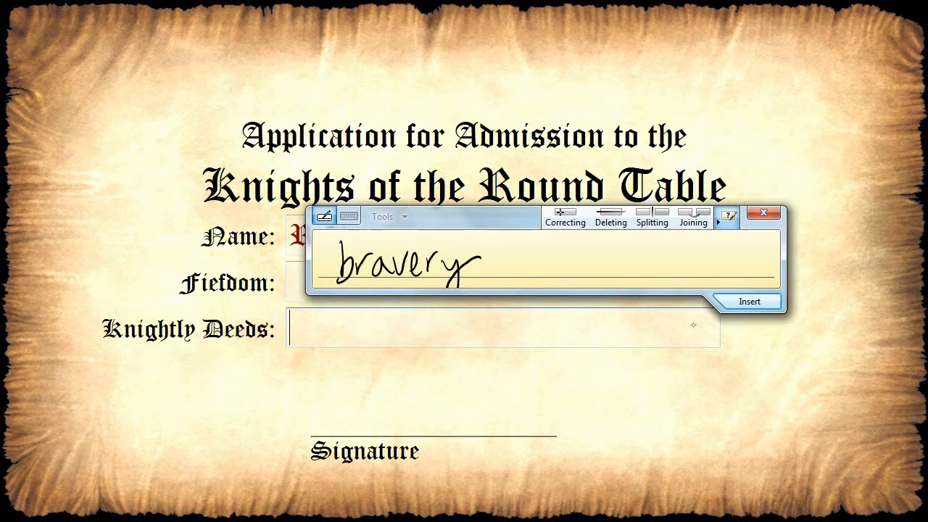
pyautogui.click(748, 300)
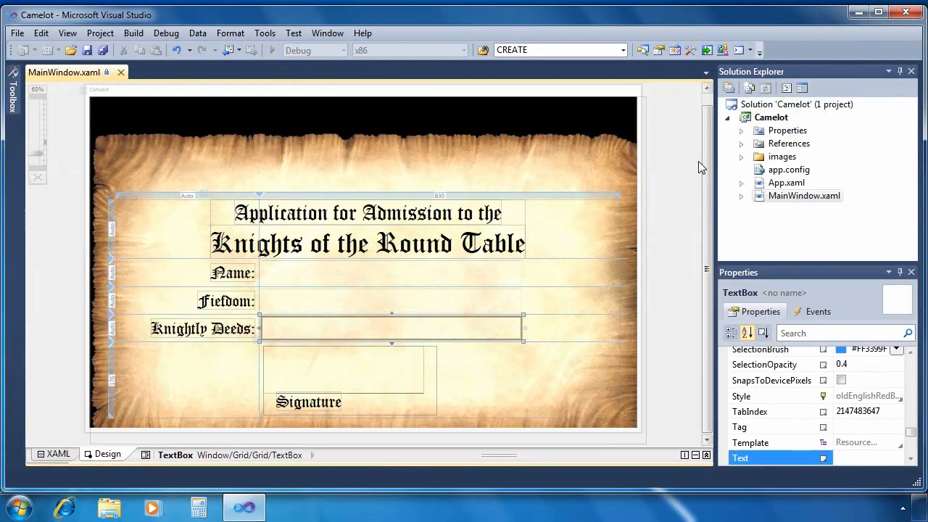
# - In the XAML, wrap the first TextBox in a Grid as a TextBlock with x:Name="text"
pyautogui.click(58, 456)
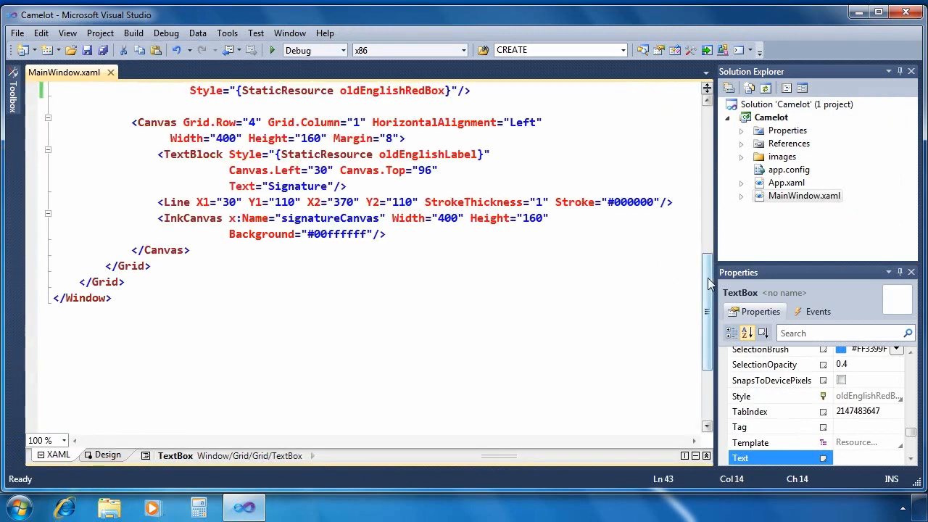
pyautogui.scroll(3)
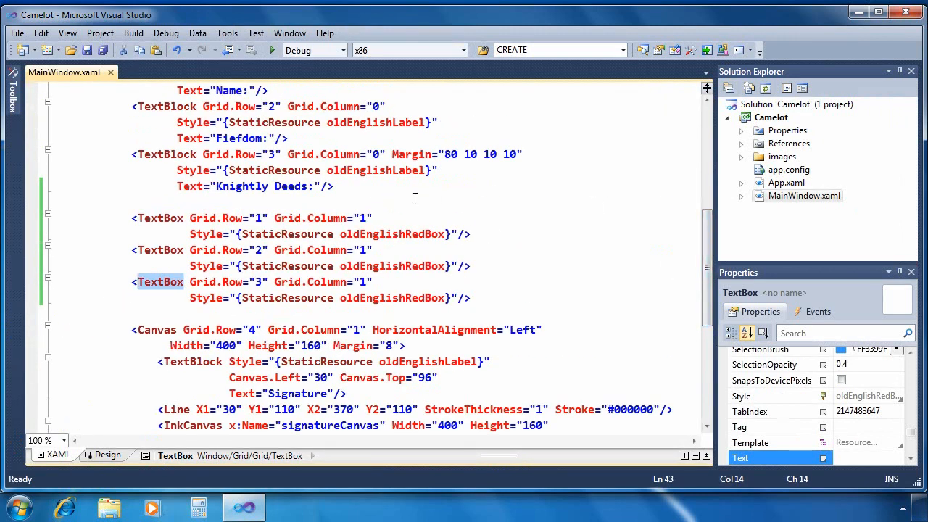
pyautogui.click(159, 281)
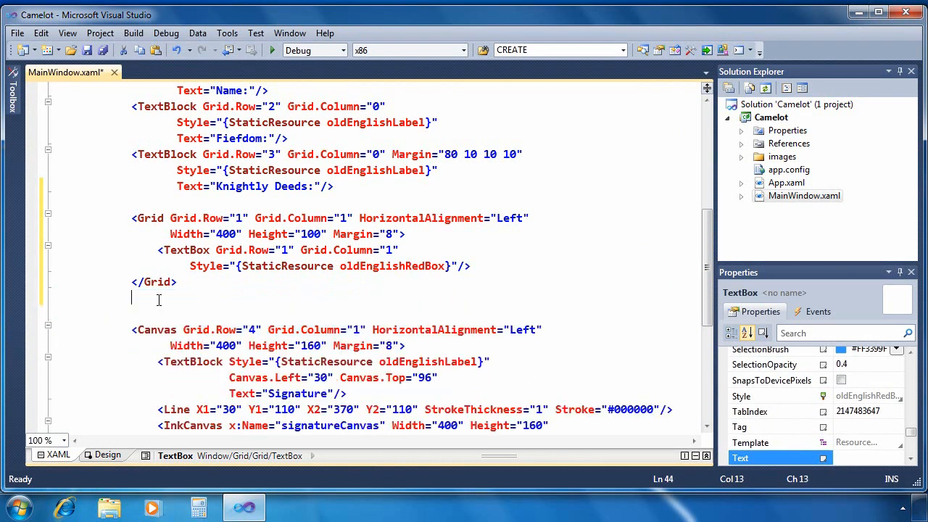
pyautogui.moveTo(181, 250)
pyautogui.write('lock')
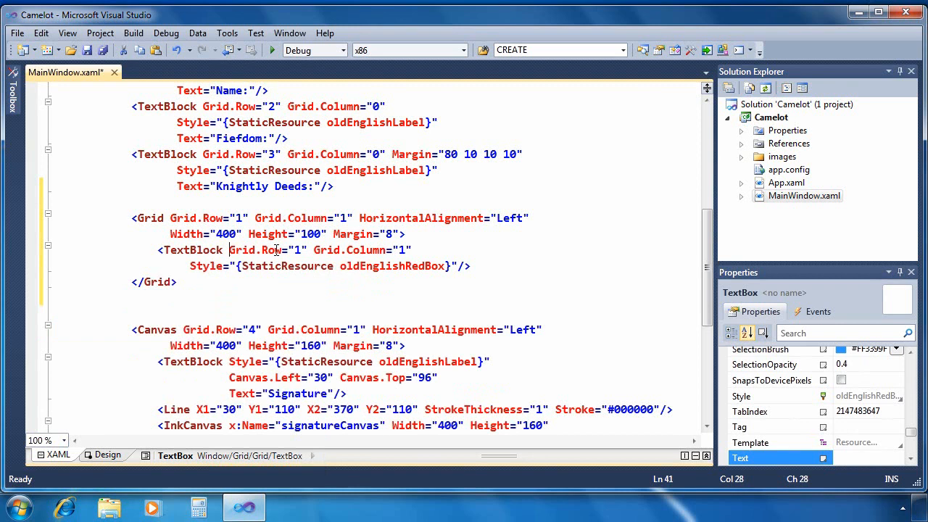
pyautogui.write('x:Name="')
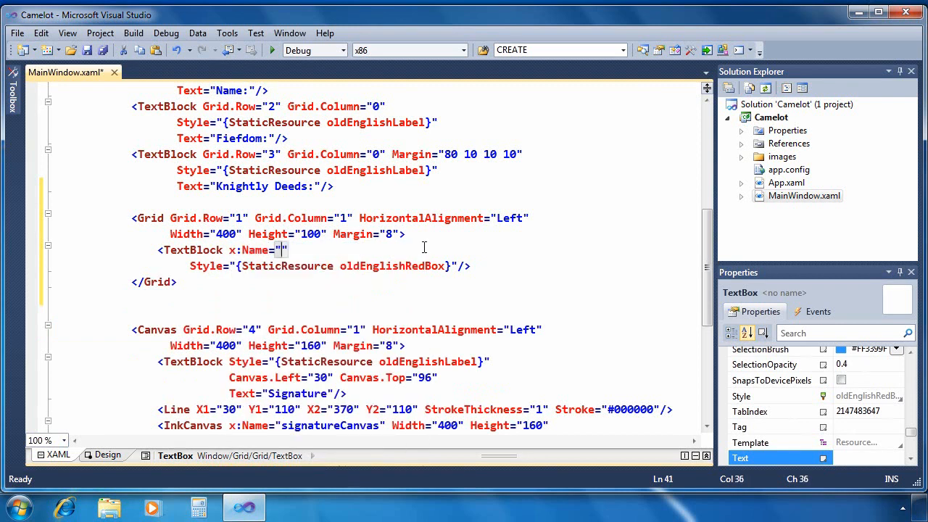
pyautogui.write('text')
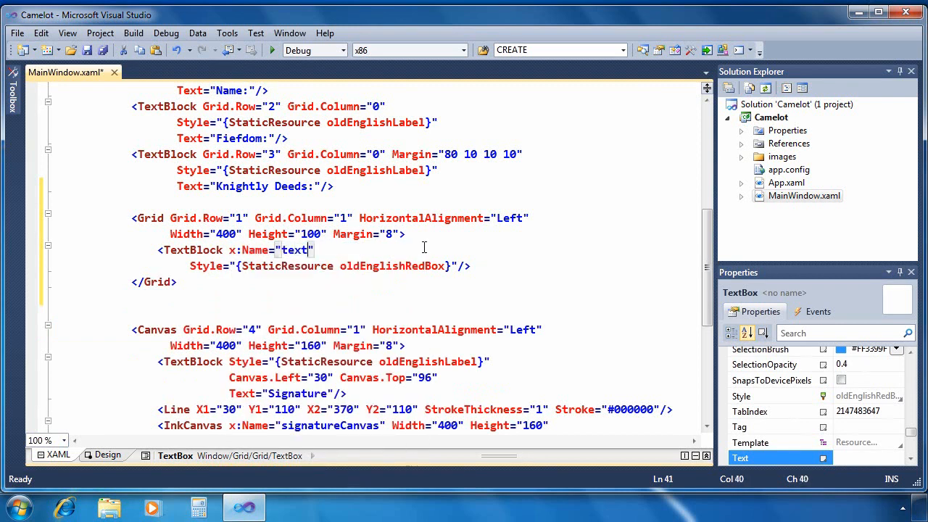
pyautogui.click(440, 266)
pyautogui.write('<InkCanvas x:Name="')
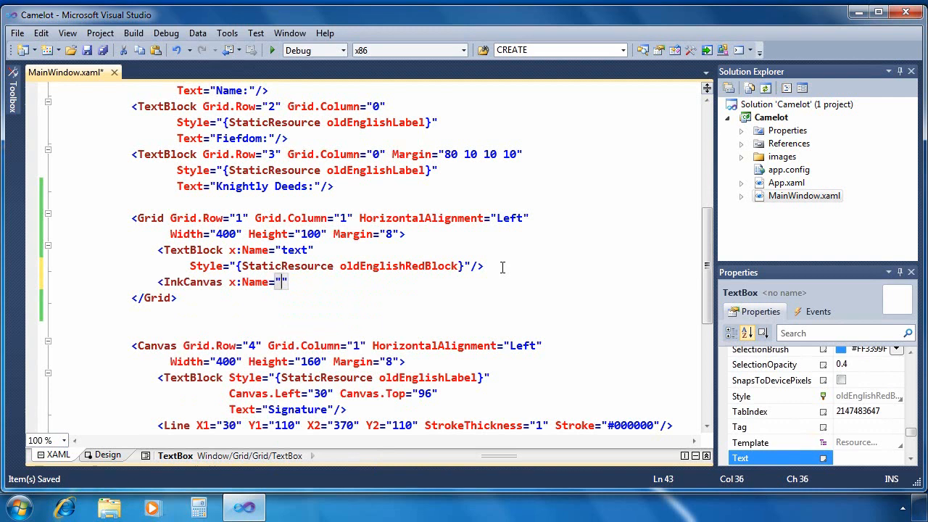
# - Add an InkCanvas named ink, Width 400, Height 400, Background #33ffffff
pyautogui.write('ink')
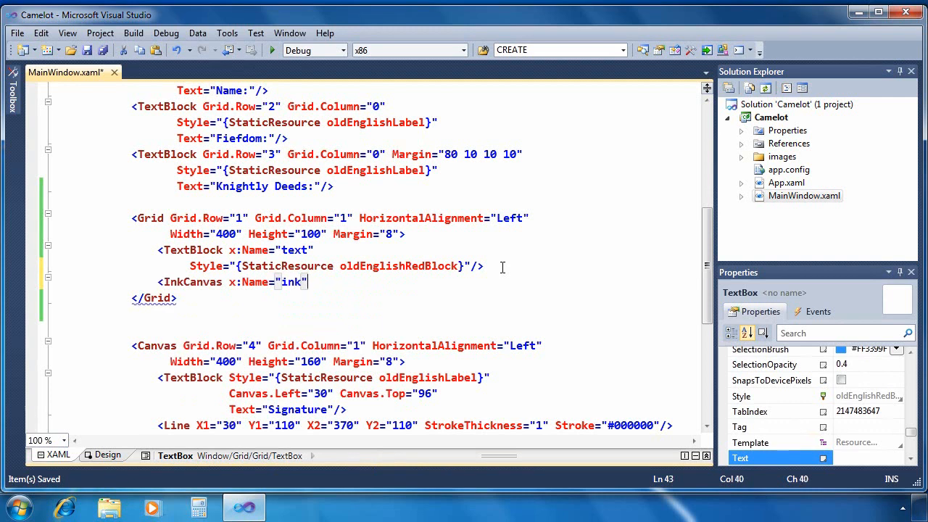
pyautogui.write('Width="400"')
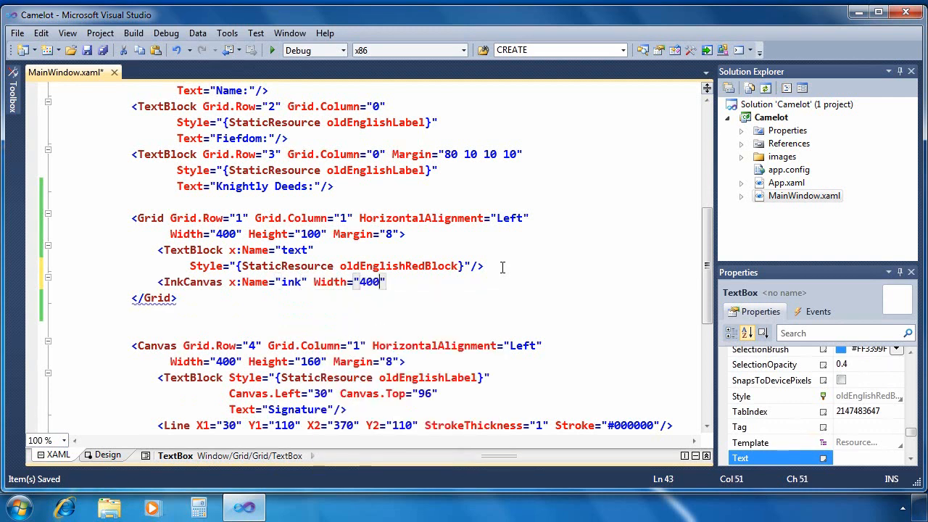
pyautogui.write('Height="400"')
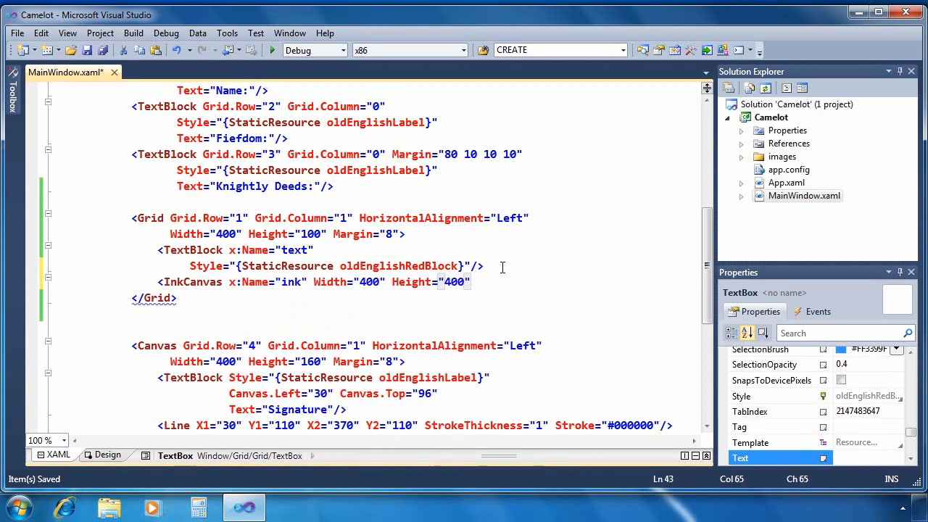
pyautogui.write('Background="')
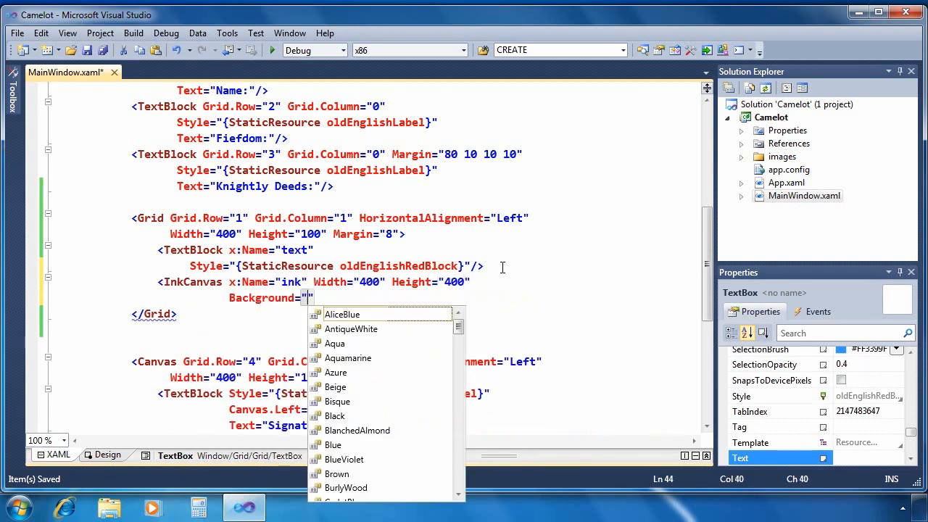
pyautogui.write('#33ffffff')
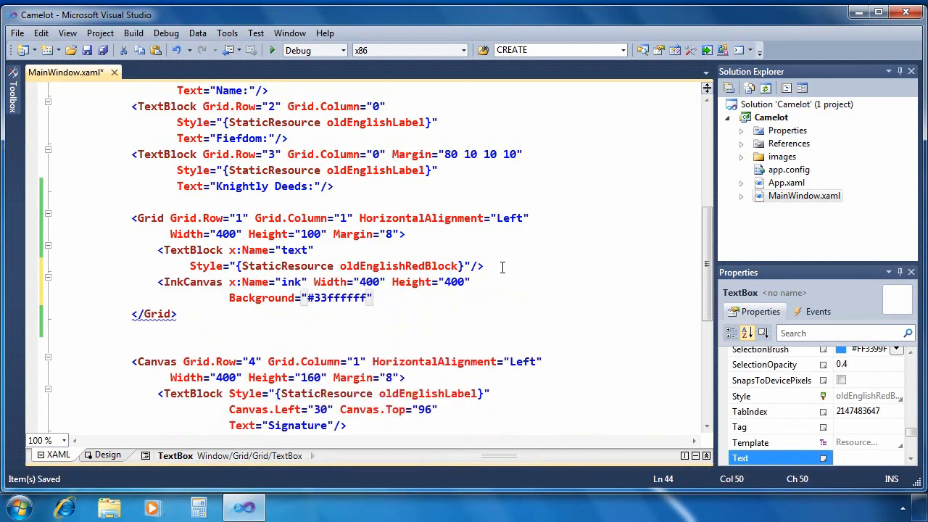
# - Wire LostFocus="ink_LostFocus" on the InkCanvas and start a StylusDown handler on the TextBlock
pyautogui.write('LostFocus/>')
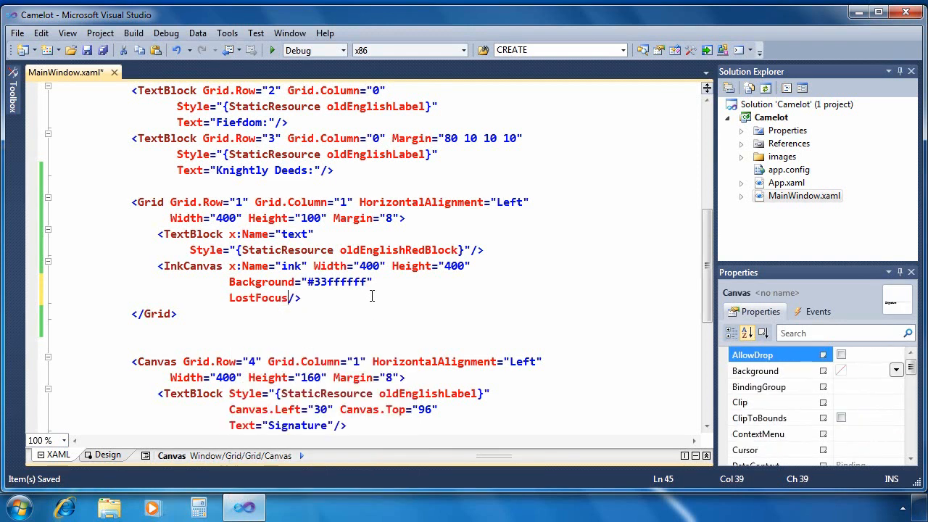
pyautogui.write('="ink_LostFocus"')
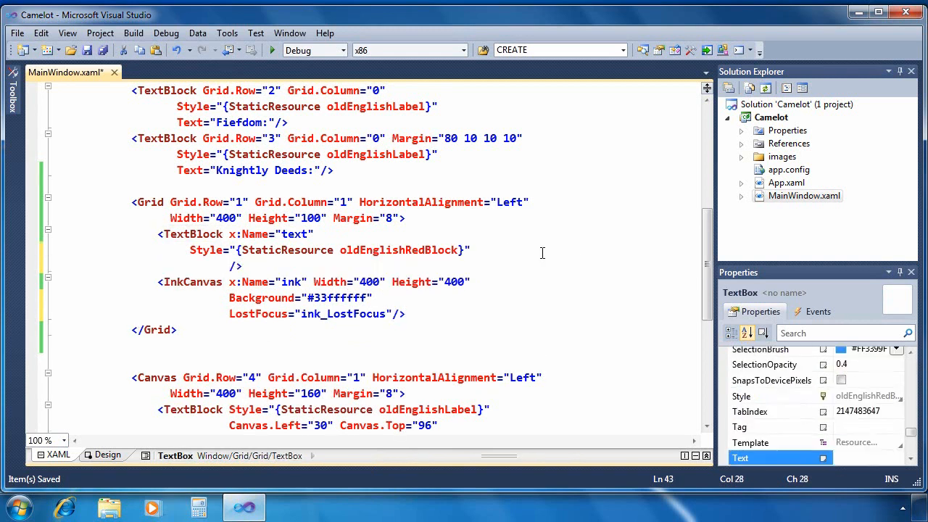
pyautogui.write('StylusDown="text_StylusDown"')
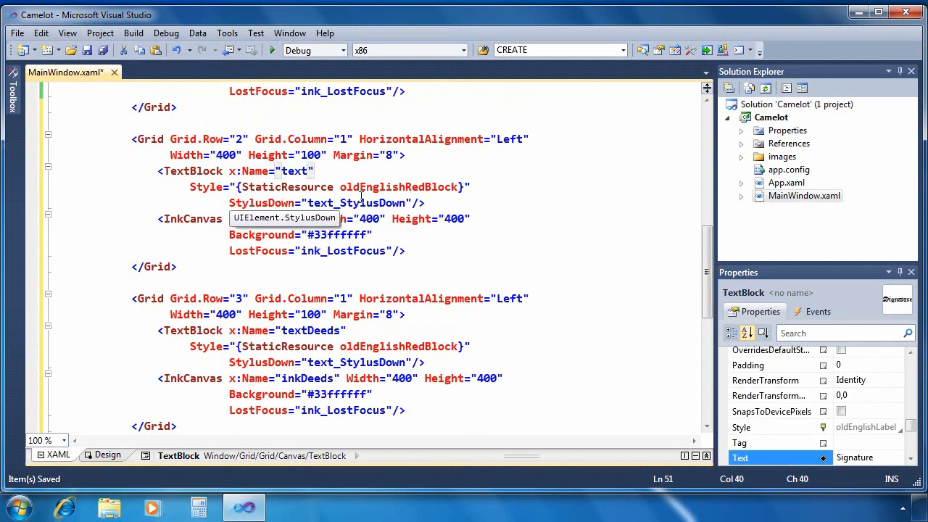
# - Name the Fiefdom row's controls textFief/inkFief and generate the ink_LostFocus handler in code-behind
pyautogui.write('Fief')
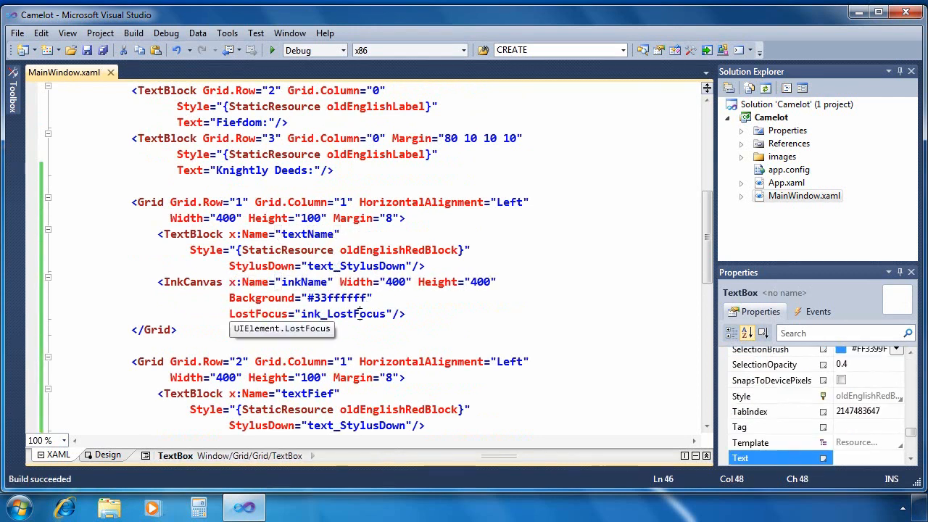
pyautogui.doubleClick(342, 313)
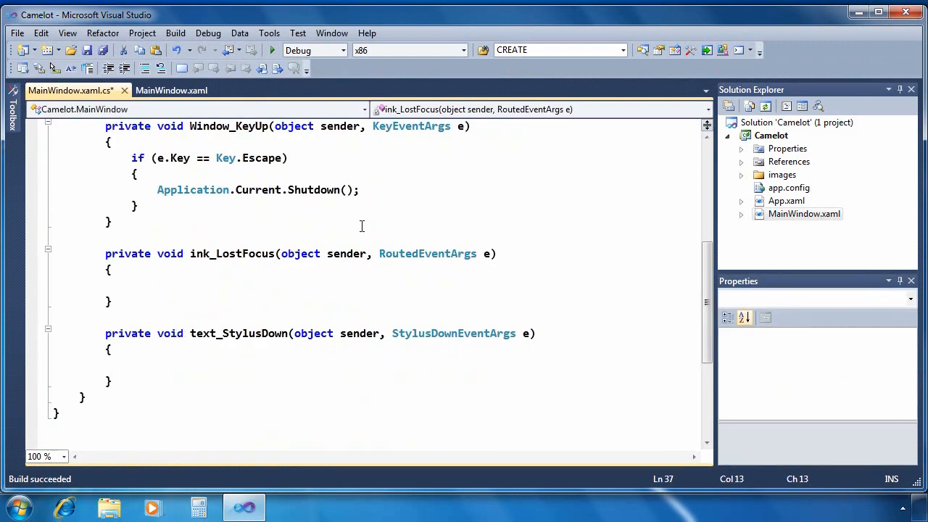
# - Add 'using System.Windows.Ink;' and begin the ink_LostFocus body with an InkCanvas cast
pyautogui.scroll(3)
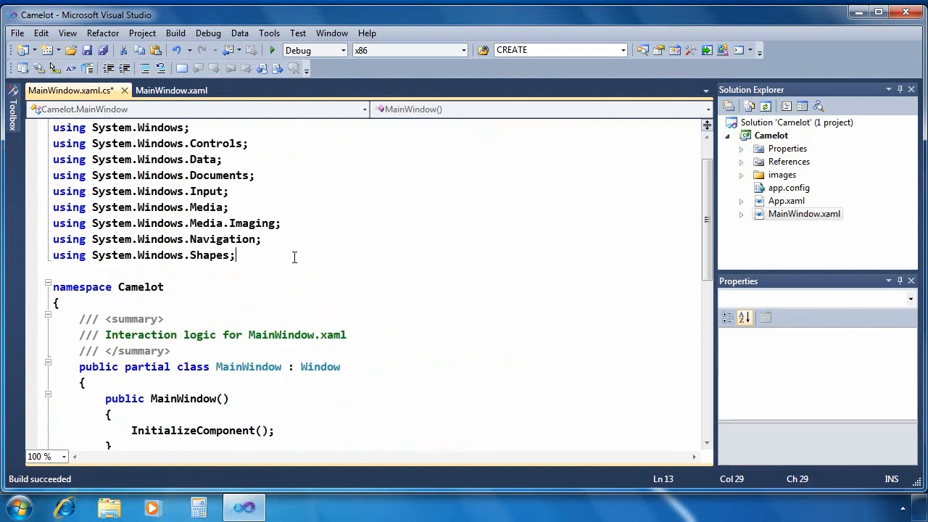
pyautogui.write('using')
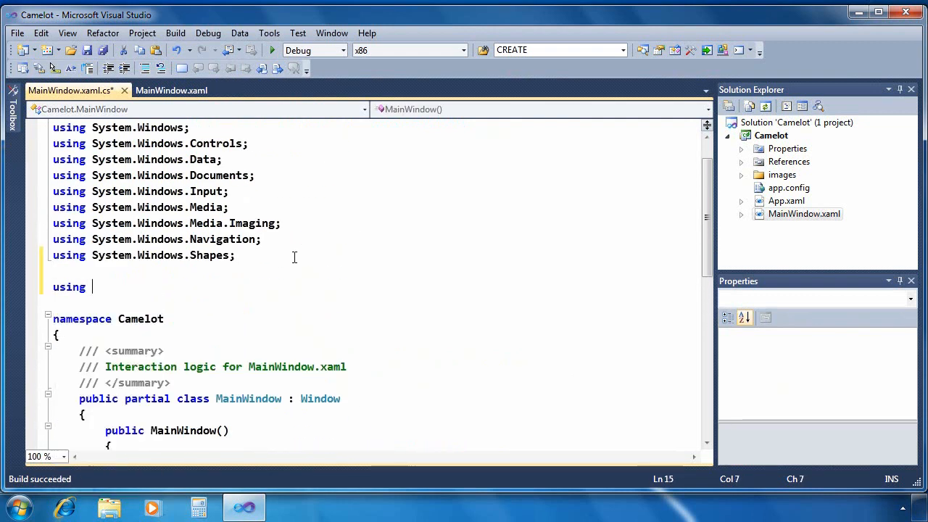
pyautogui.write('System.Windows.Ink;')
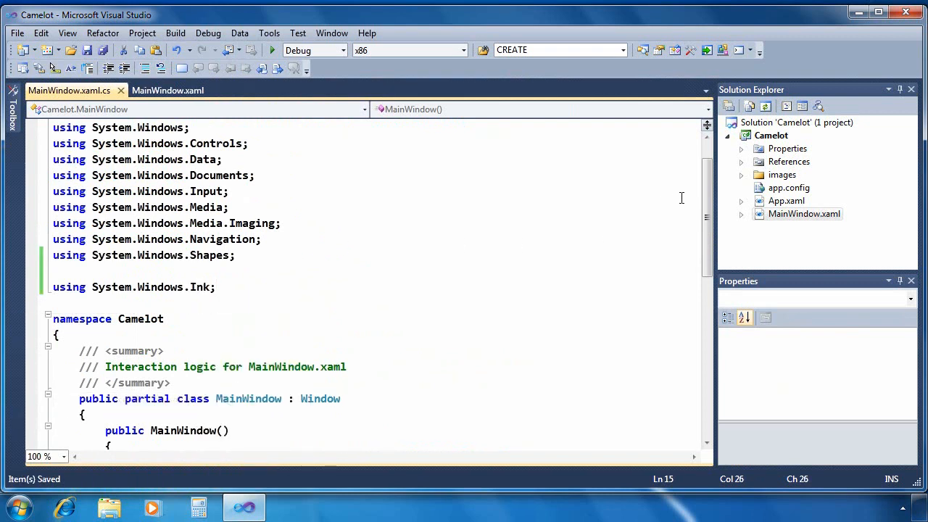
pyautogui.scroll(-3)
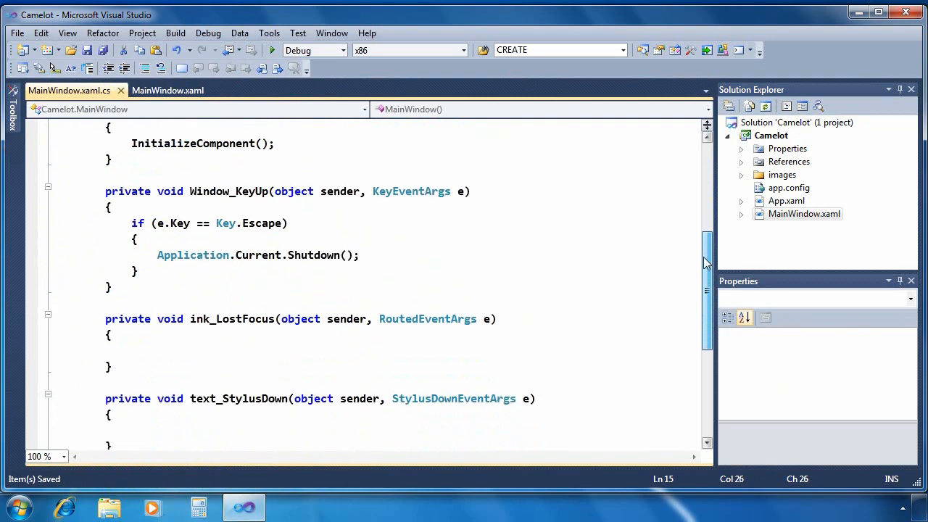
pyautogui.write('Ink')
pyautogui.write('if(')
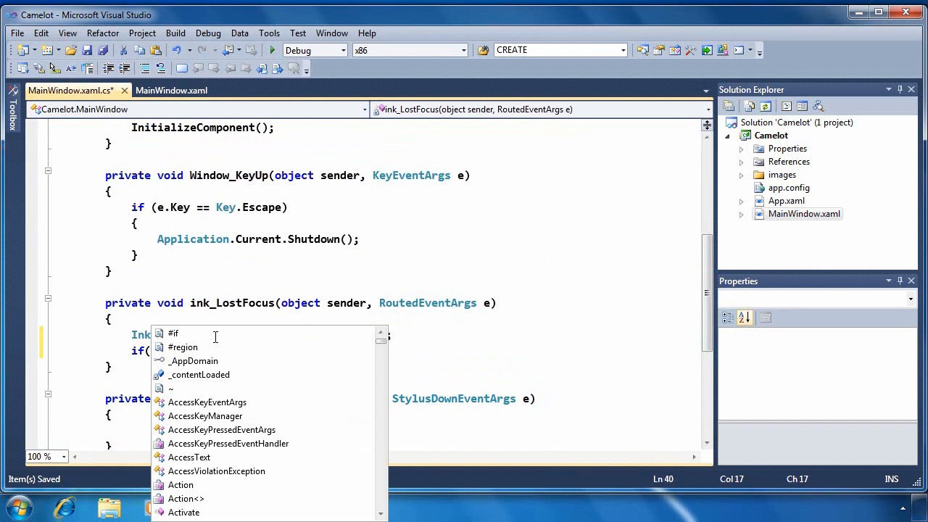
# - Return early when inkCanvas.Strokes is null or has fewer than one stroke
pyautogui.write('inkCanvas')
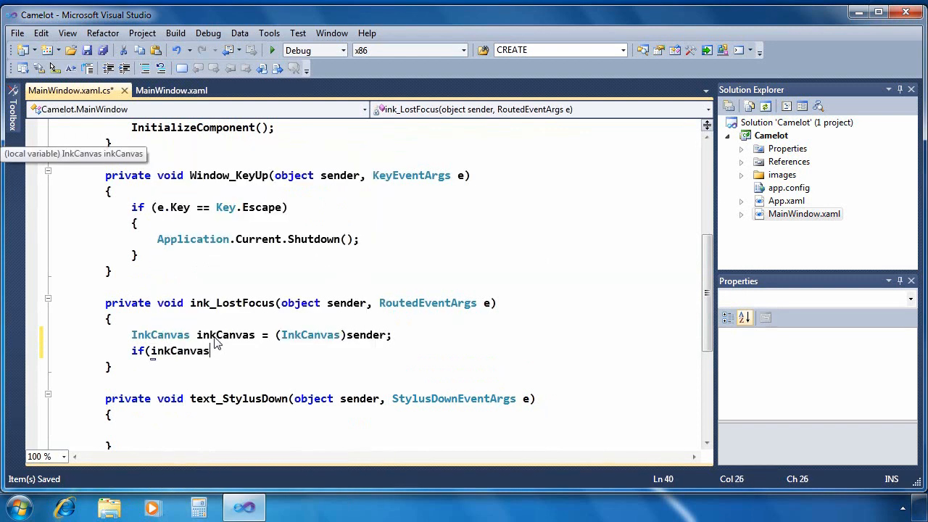
pyautogui.write('.Strokes')
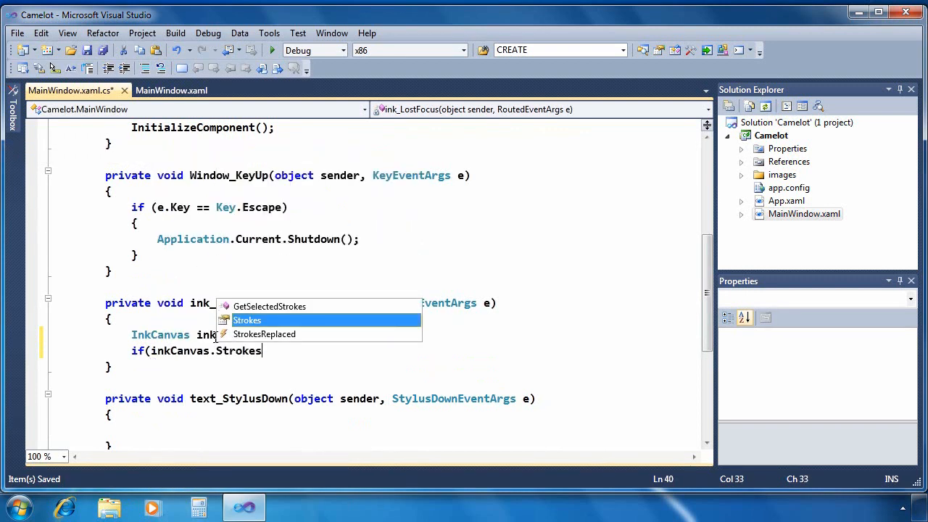
pyautogui.write('== null')
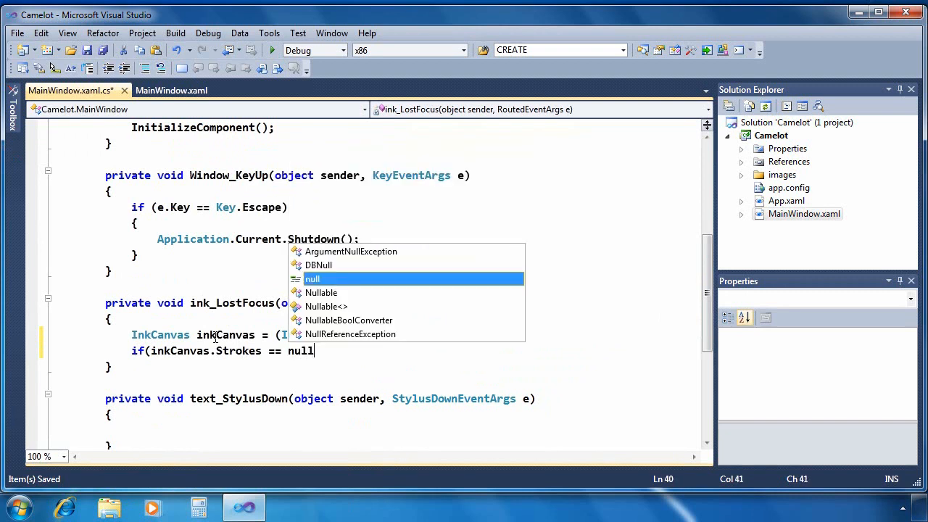
pyautogui.write('|| inkCanvas.Strokes.Count < 1')
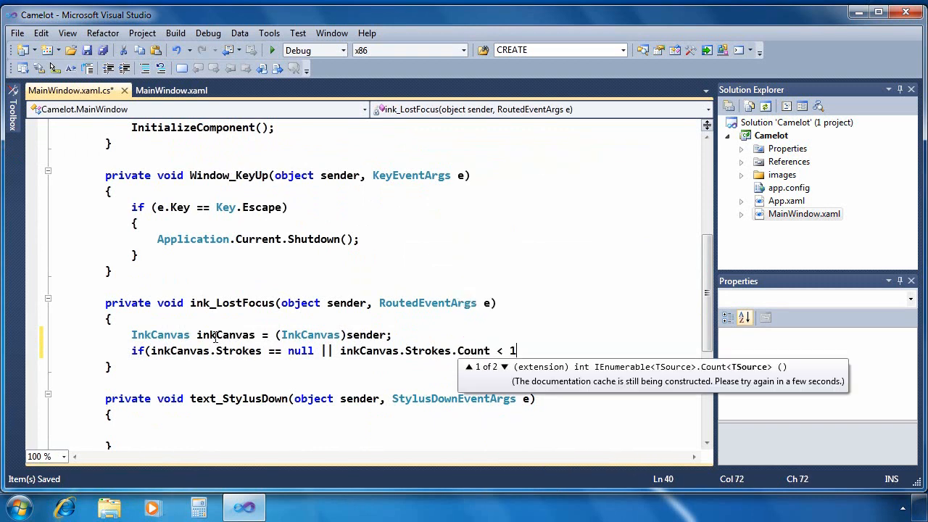
pyautogui.write(') return;')
pyautogui.write('Grid parent')
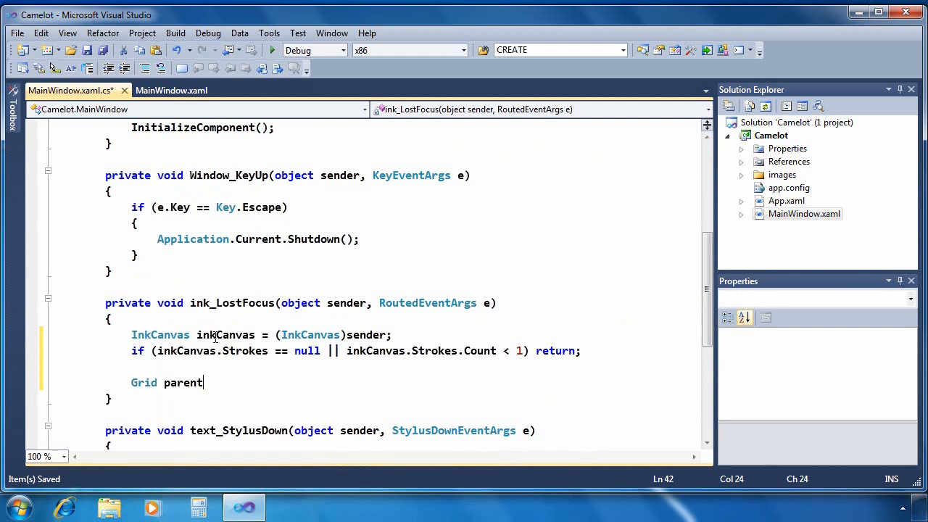
# - Get the parent Grid and its TextBlock child, then note an //InkAnalyzer comment
pyautogui.write('= (Grid)inkCanvas.Parent;')
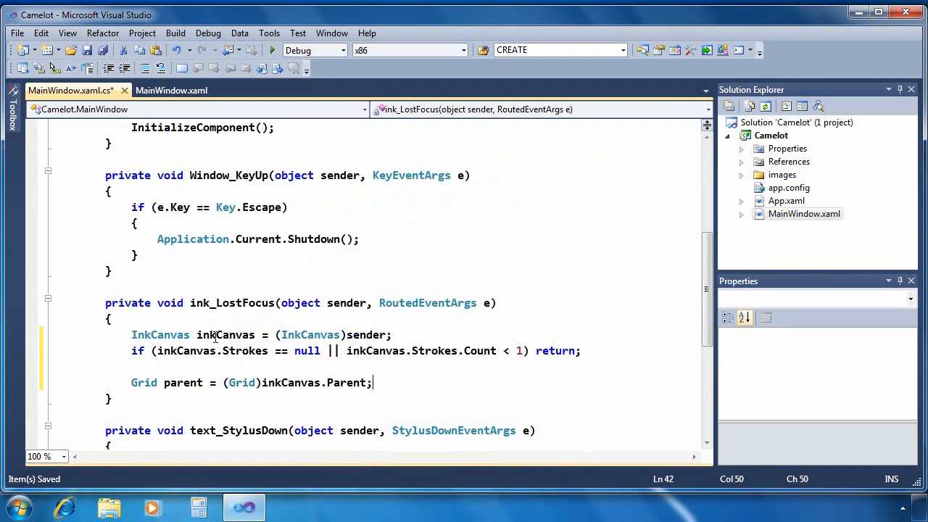
pyautogui.write('TextBlock textBlock = (TextBlock)parent.Children[0];')
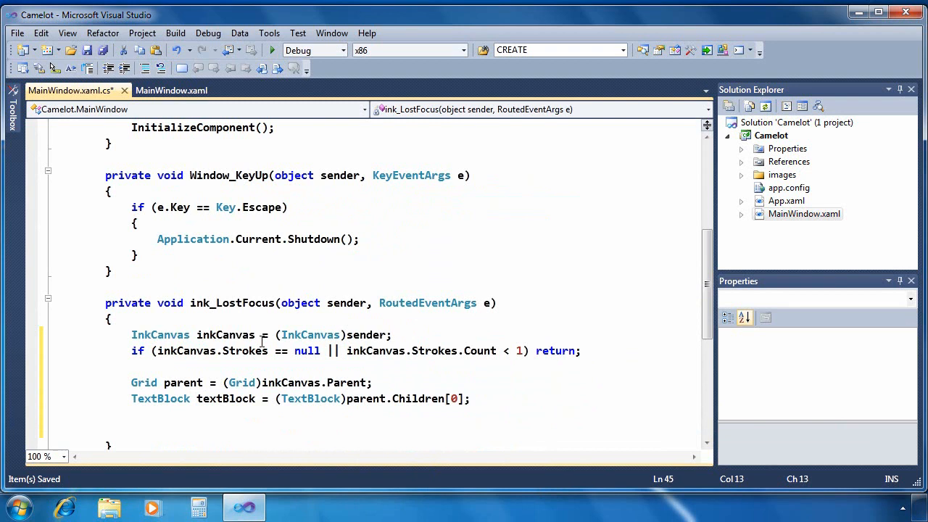
pyautogui.scroll(-3)
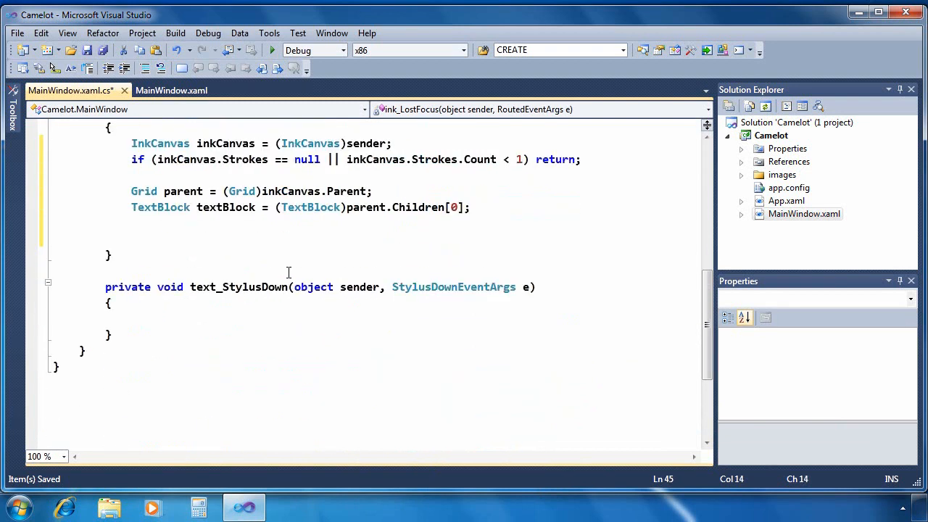
pyautogui.write('InkAnalyzer')
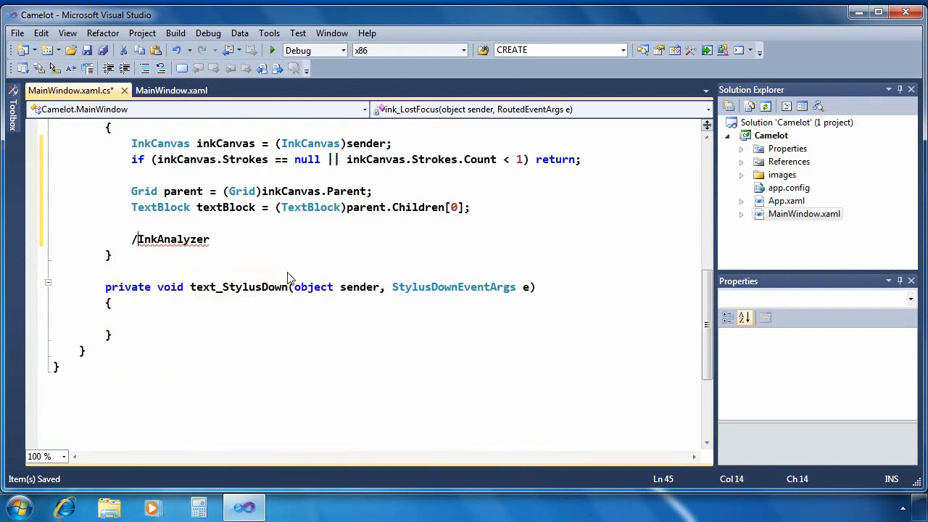
pyautogui.write('/')
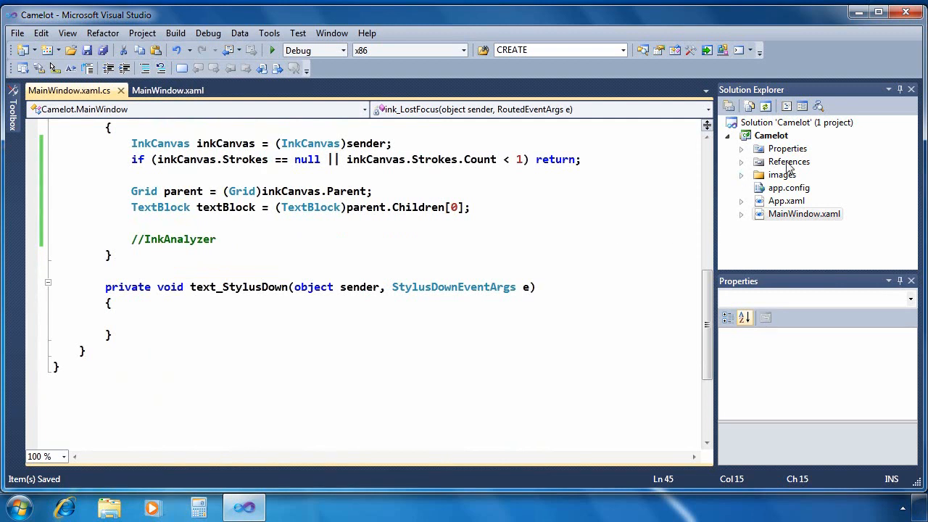
# - Start Add Reference on the project and browse into the Program Files folder
pyautogui.rightClick(789, 161)
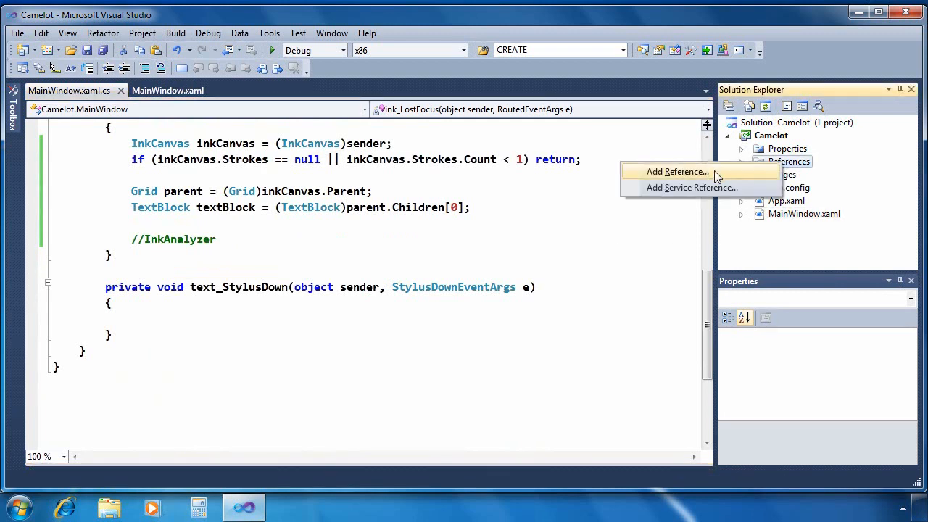
pyautogui.click(675, 171)
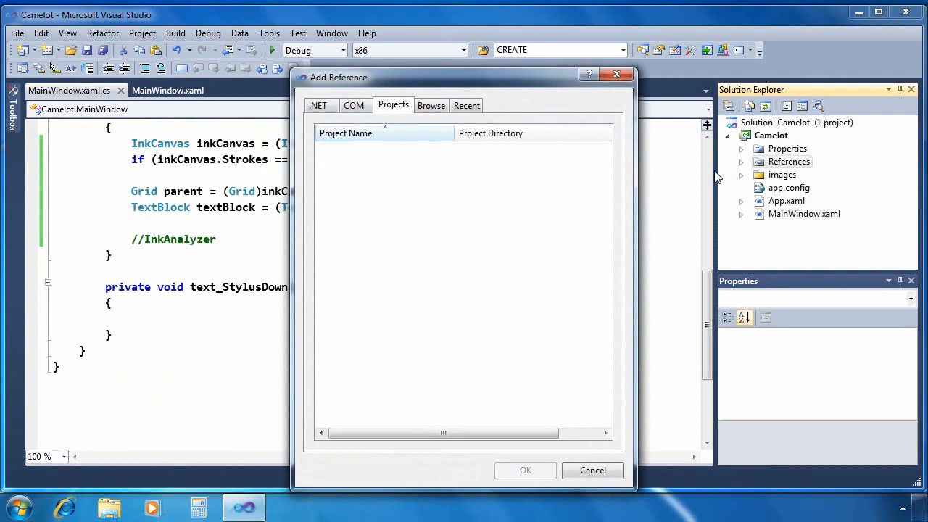
pyautogui.click(432, 105)
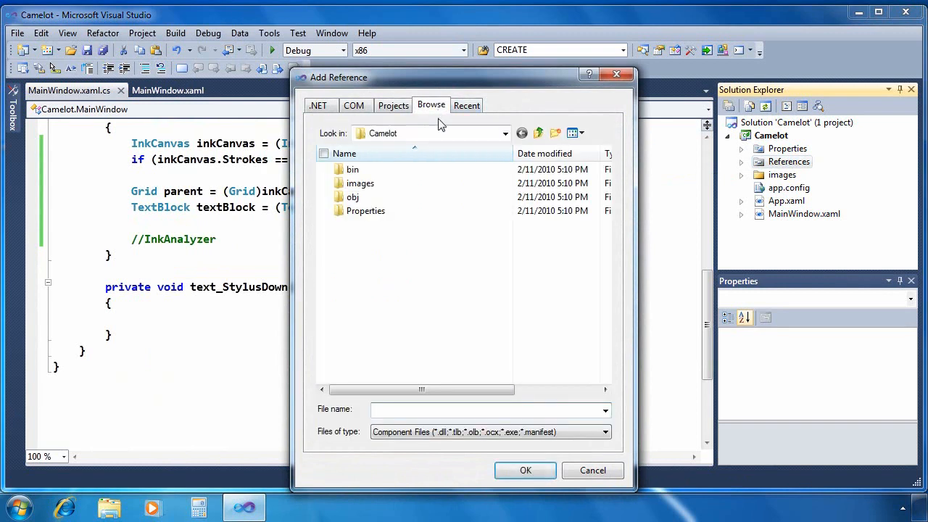
pyautogui.click(504, 134)
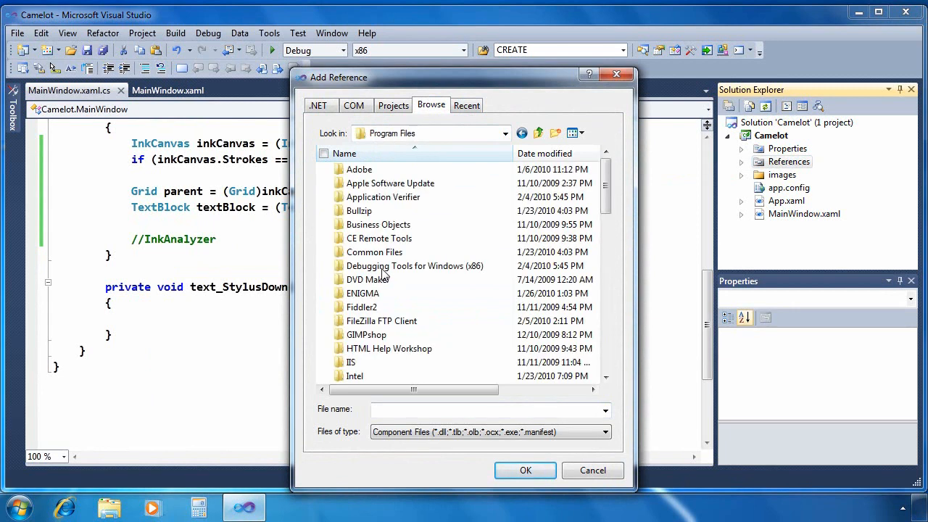
pyautogui.scroll(-3)
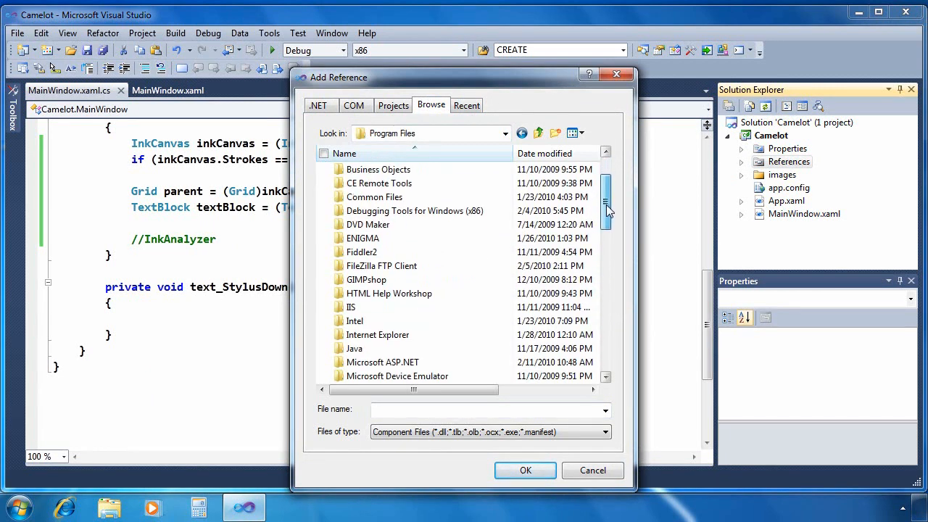
pyautogui.scroll(-3)
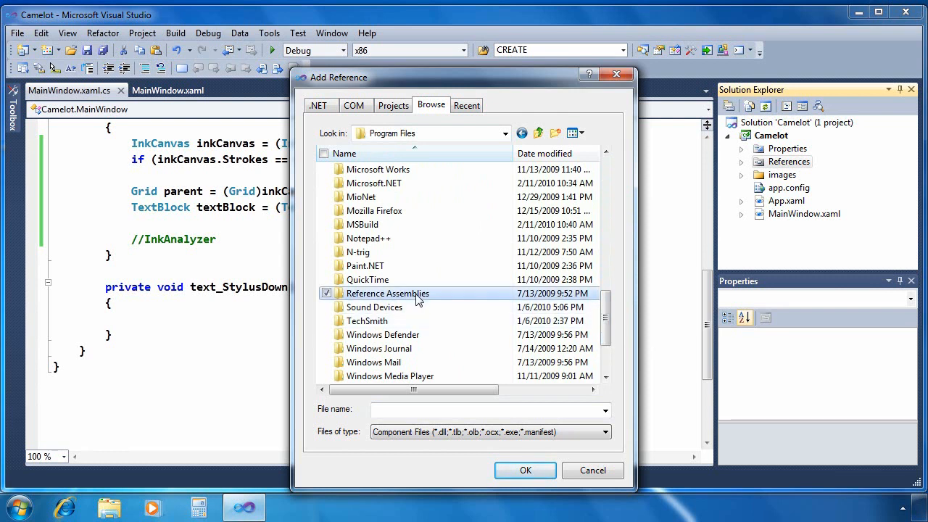
# - Navigate Reference Assemblies\Microsoft\Tablet PC\v1.7 and select IAWinFX.dll
pyautogui.doubleClick(374, 183)
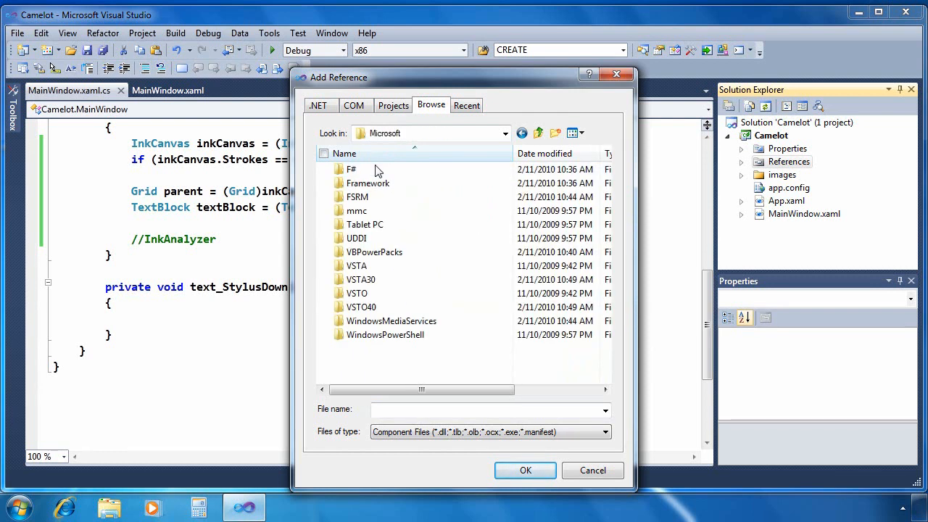
pyautogui.moveTo(382, 228)
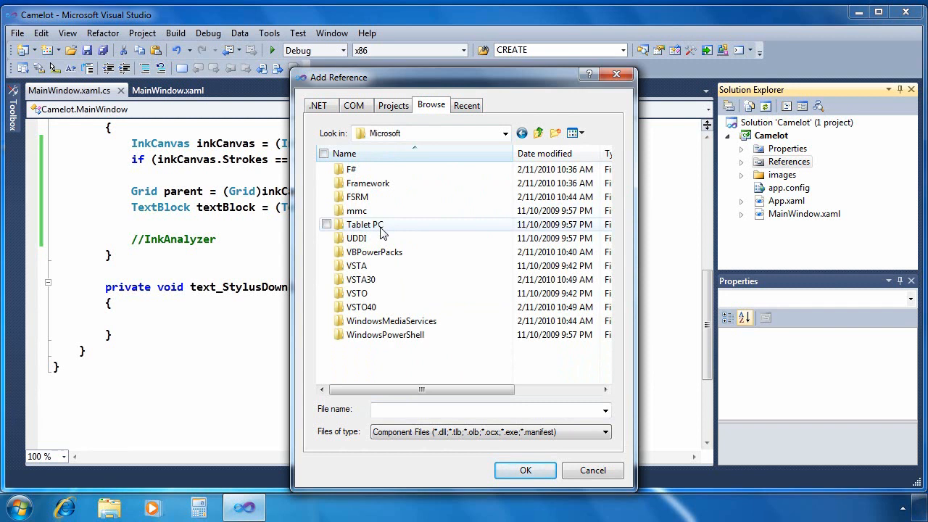
pyautogui.doubleClick(366, 223)
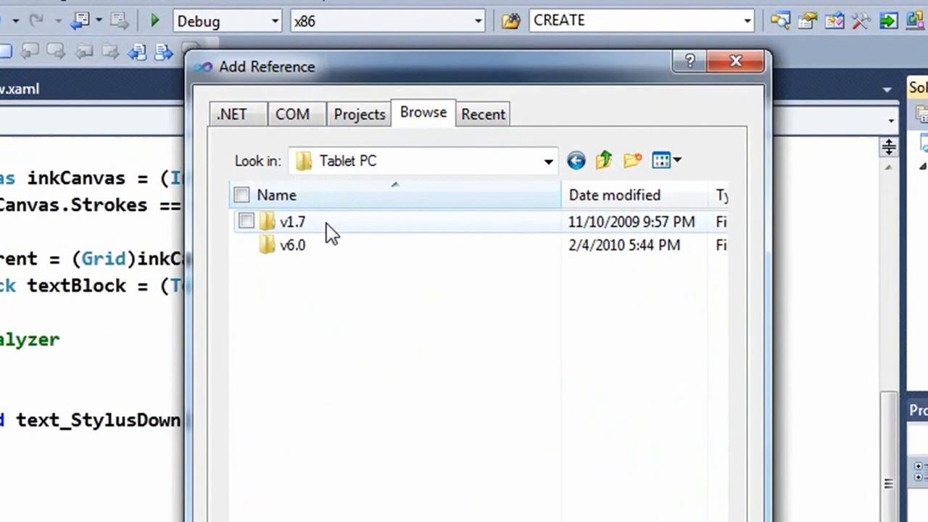
pyautogui.doubleClick(293, 220)
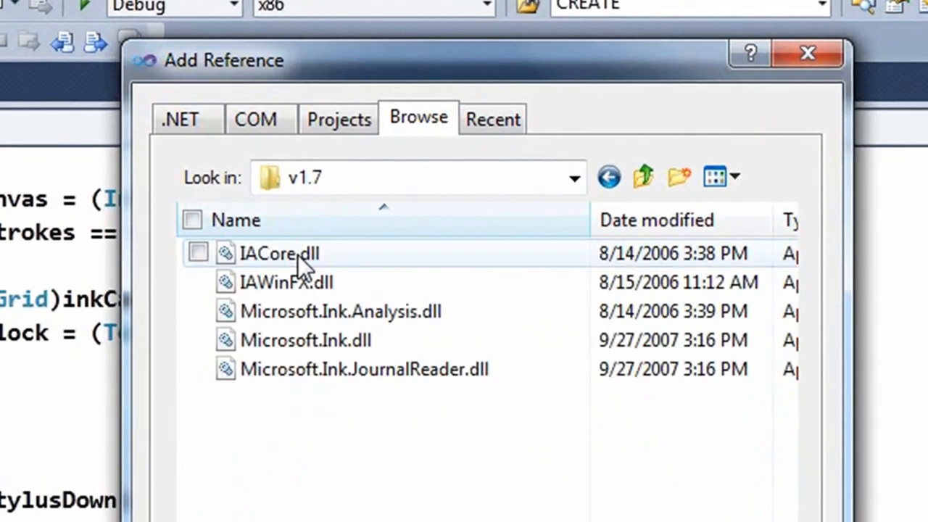
pyautogui.click(287, 281)
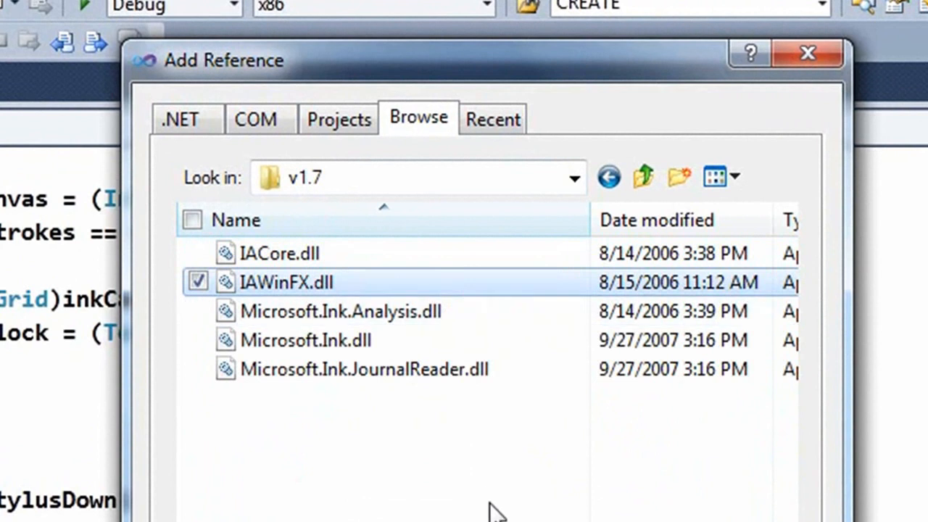
pyautogui.moveTo(333, 290)
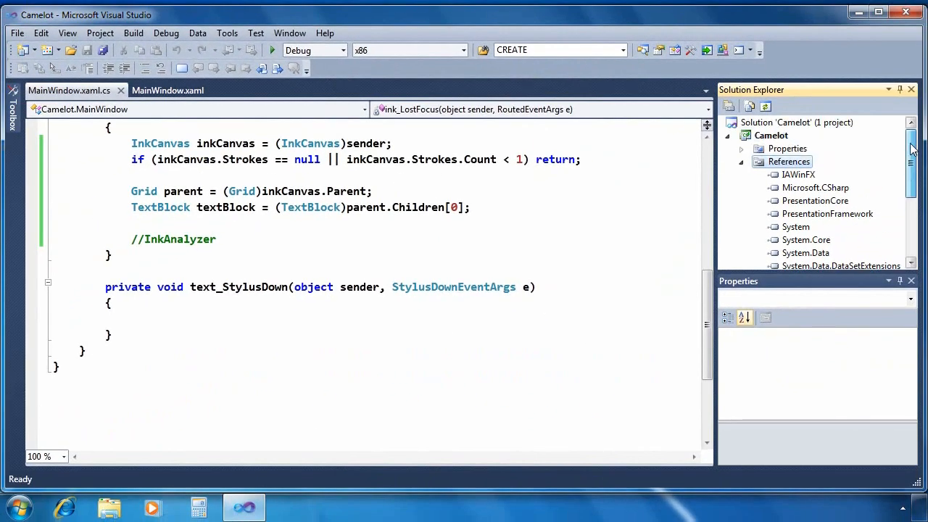
# - In app.config, add useLegacyV2RuntimeActivationPolicy="true" to the <startup> element
pyautogui.click(741, 161)
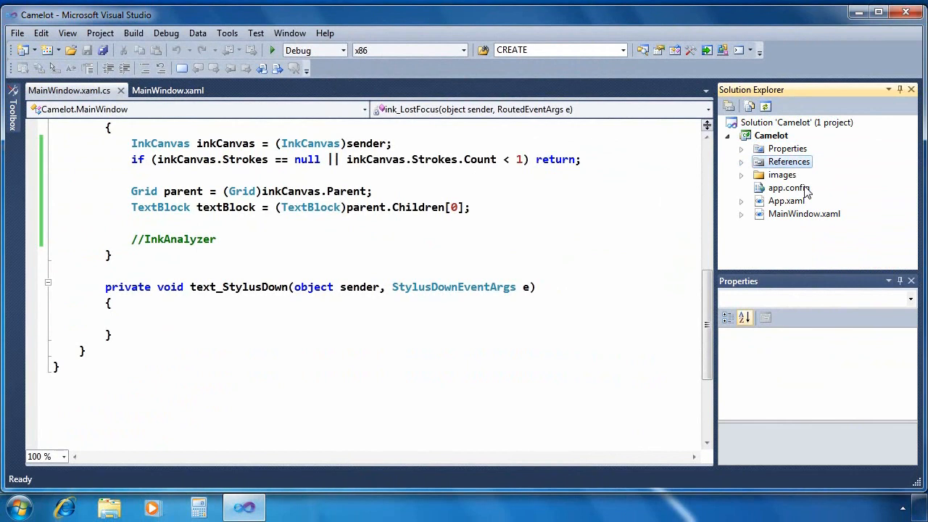
pyautogui.doubleClick(789, 189)
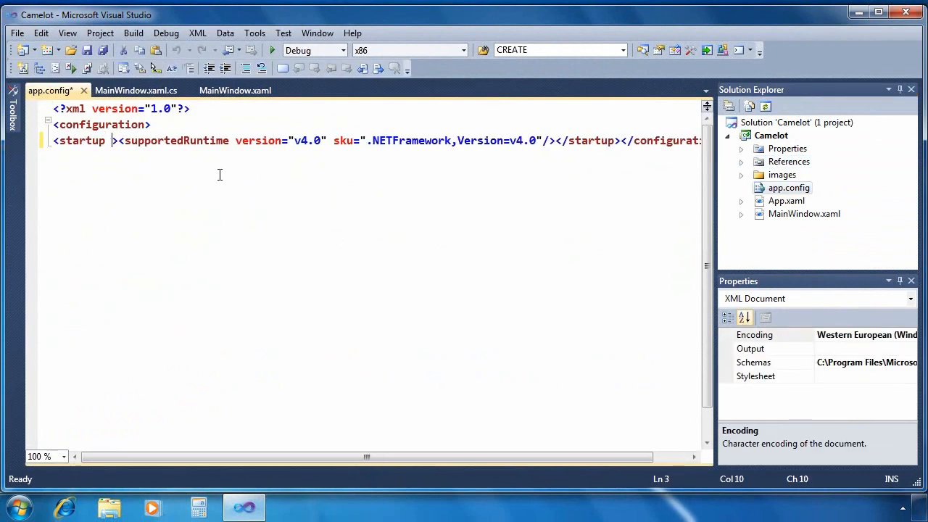
pyautogui.write('useLega')
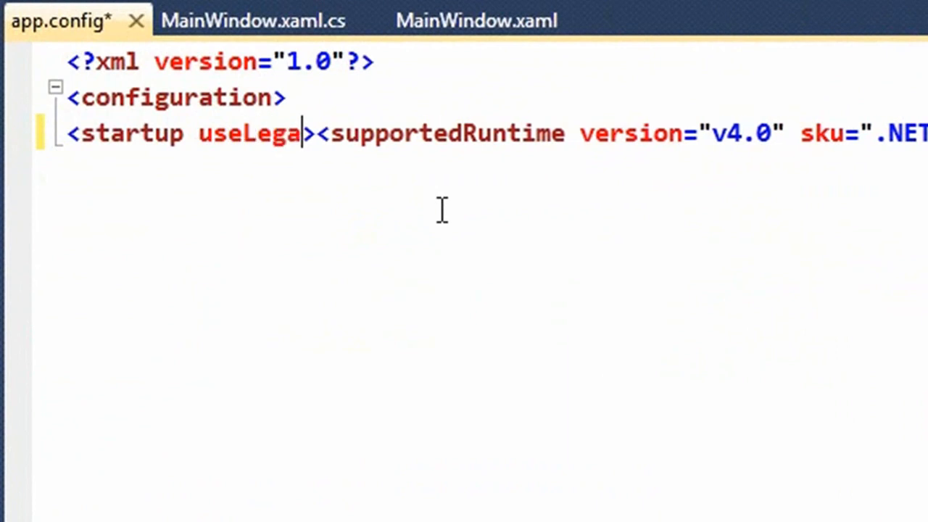
pyautogui.write('cyV')
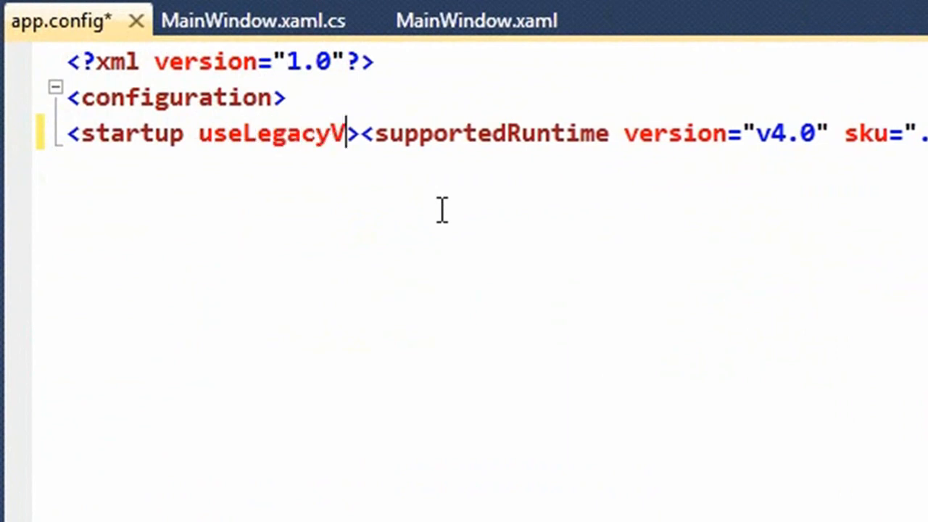
pyautogui.write('2RuntimeA')
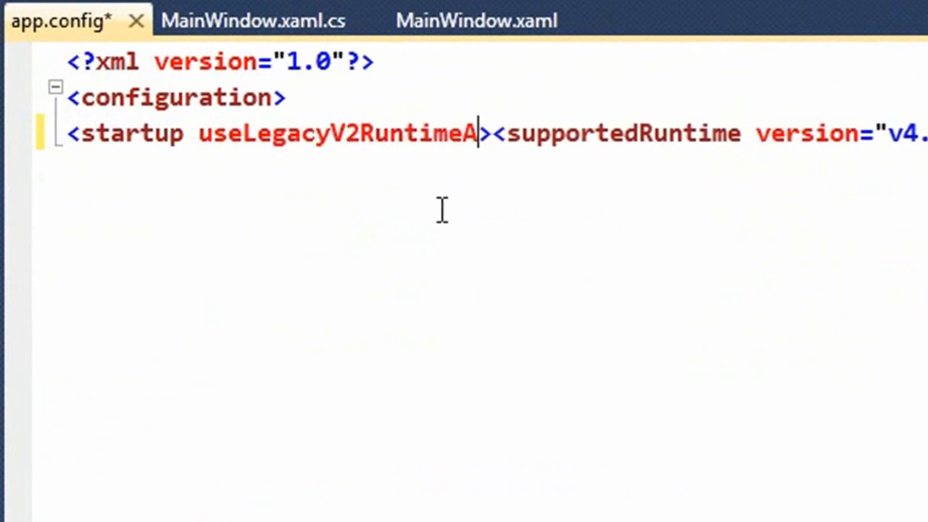
pyautogui.write('ctivationPolicy')
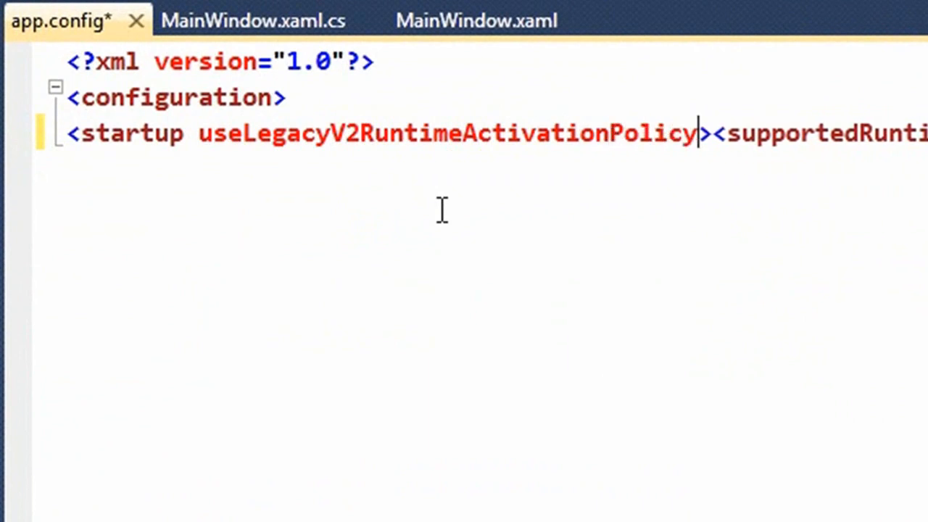
pyautogui.write('="true"')
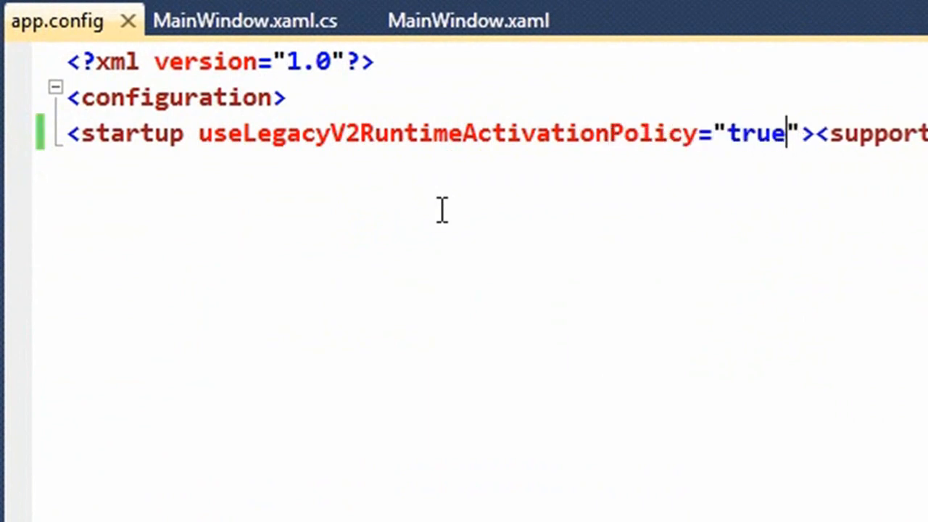
pyautogui.moveTo(197, 133); pyautogui.dragTo(757, 134)
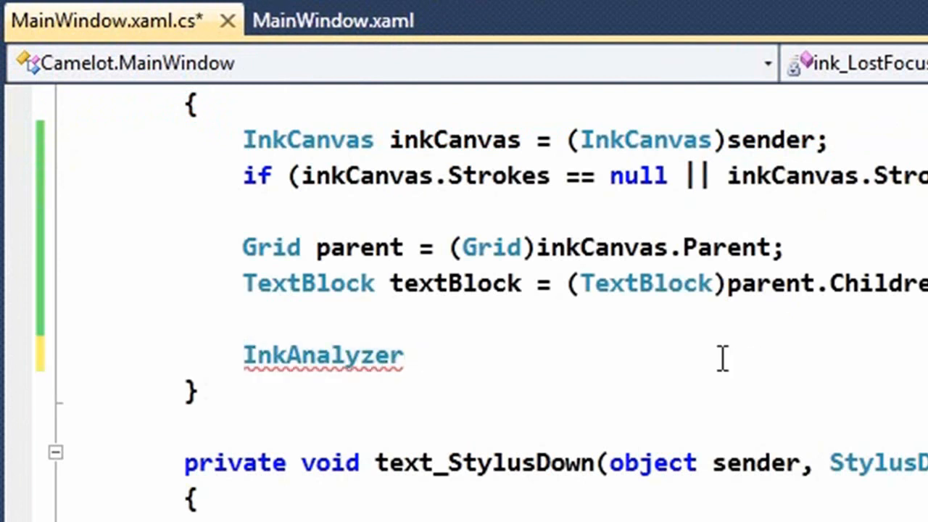
# - Create a new InkAnalyzer and add inkCanvas.Strokes to it
pyautogui.write('ana')
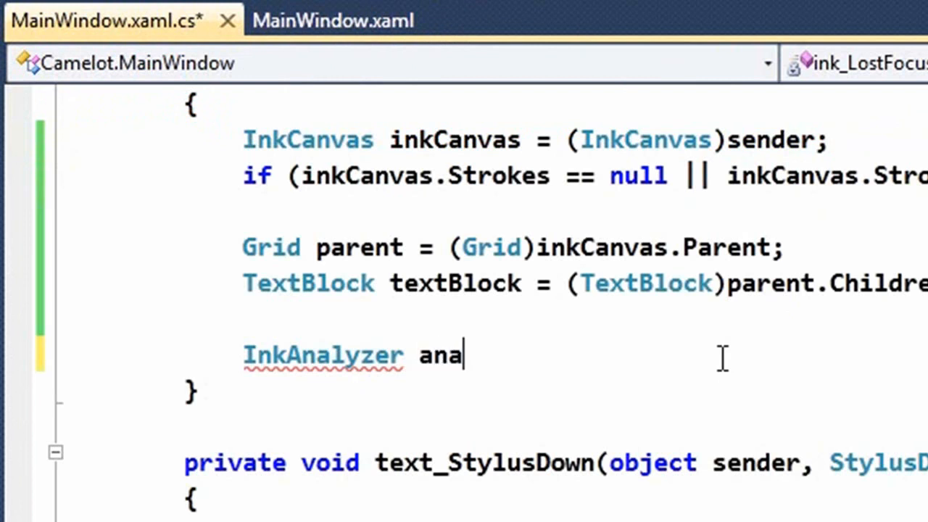
pyautogui.write('lyzer')
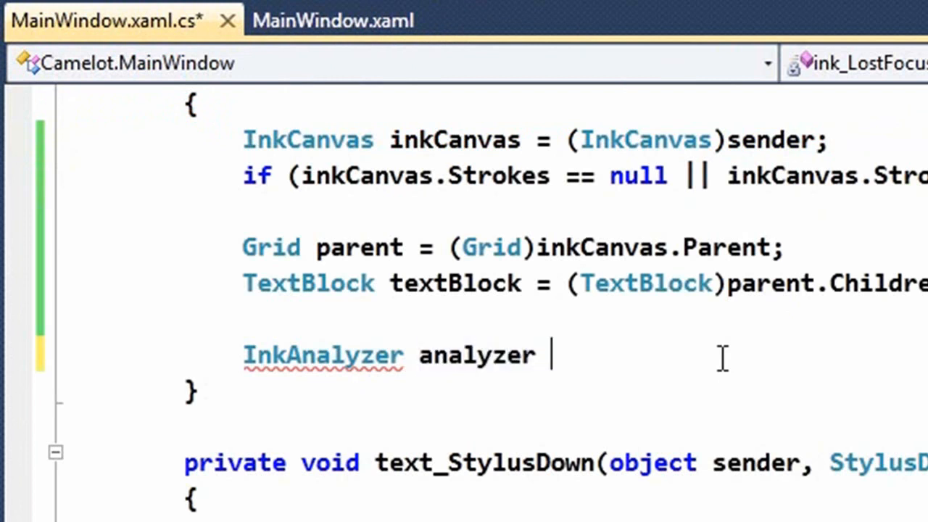
pyautogui.write('= new InkAnalyzer();')
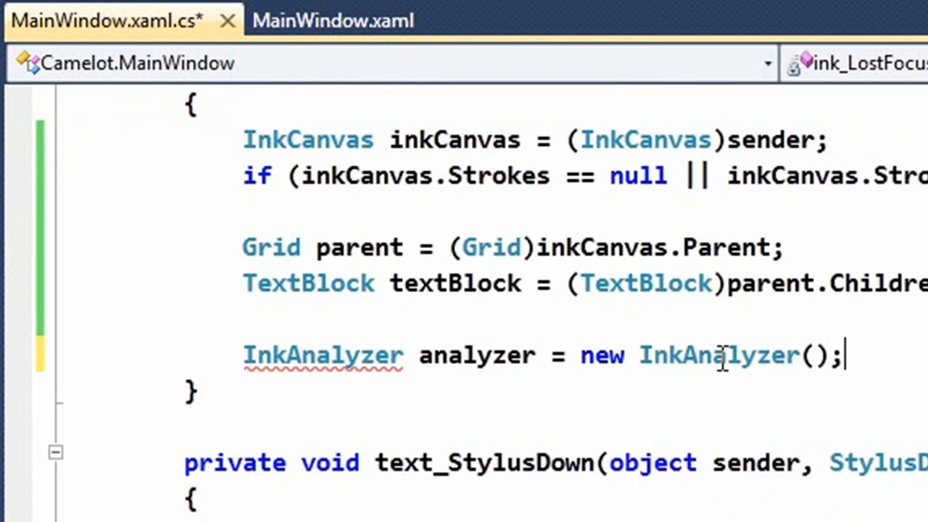
pyautogui.write('a')
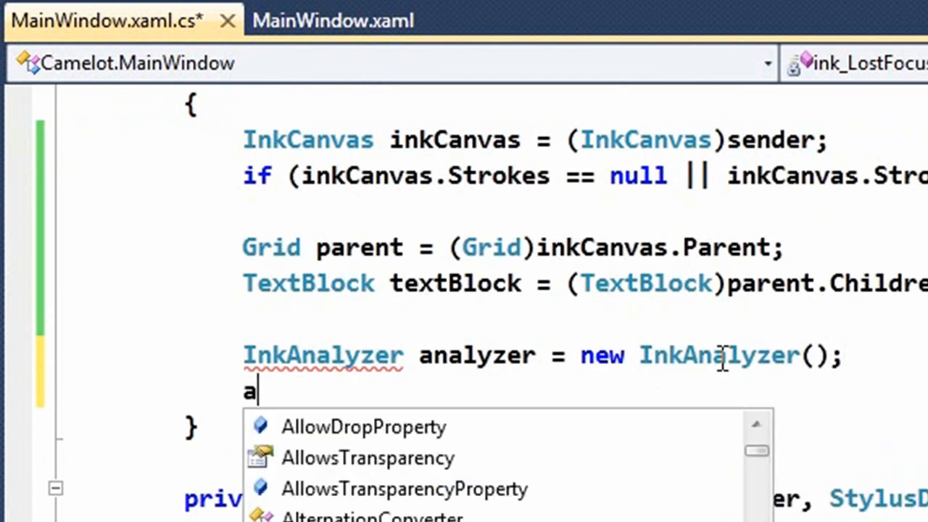
pyautogui.write('nalyzer.AddStrokes(i')
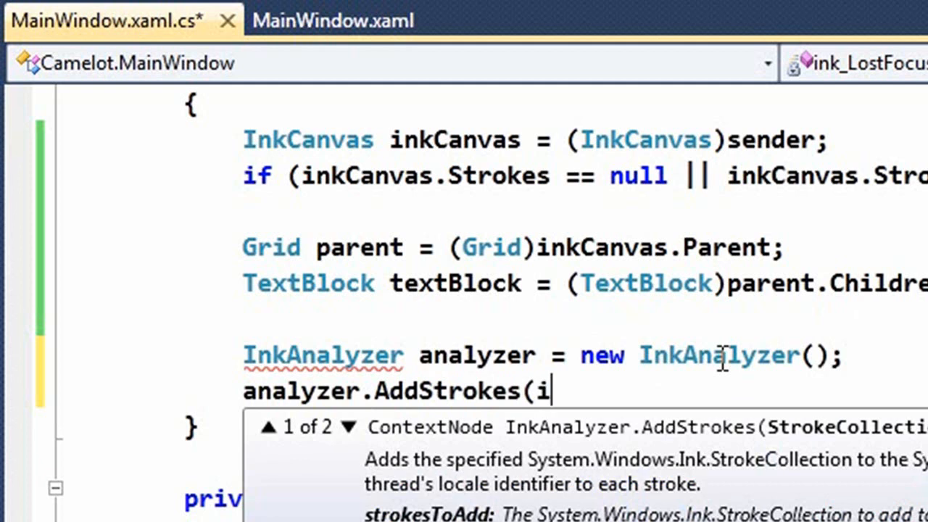
pyautogui.write('nkCanvas.Stro')
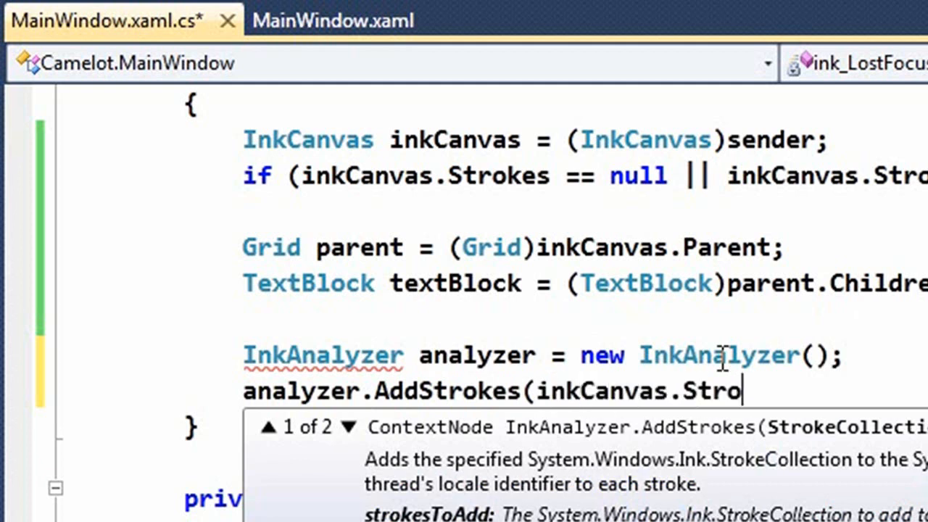
pyautogui.write('kes);')
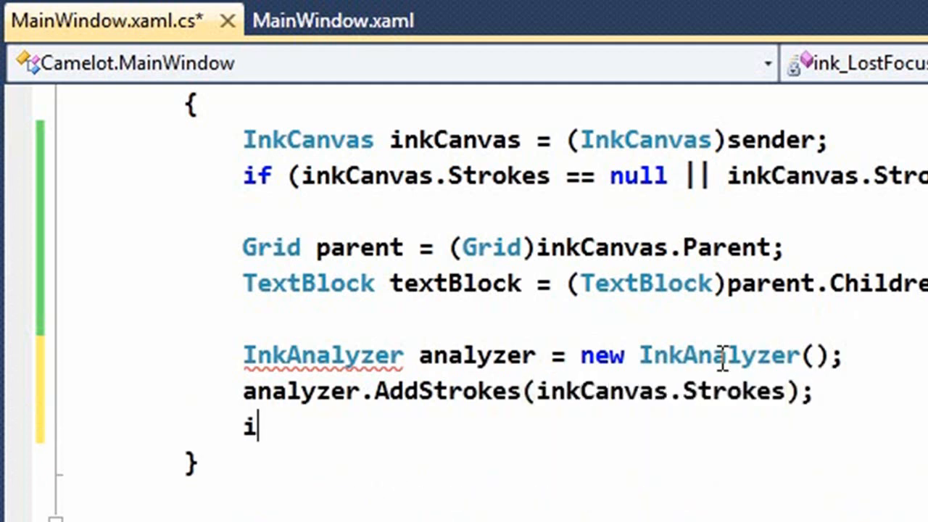
# - If analyzer.Analyze().Successful, set textBlock.Text to analyzer.GetRecognizedString()
pyautogui.write('f(analyzer.')
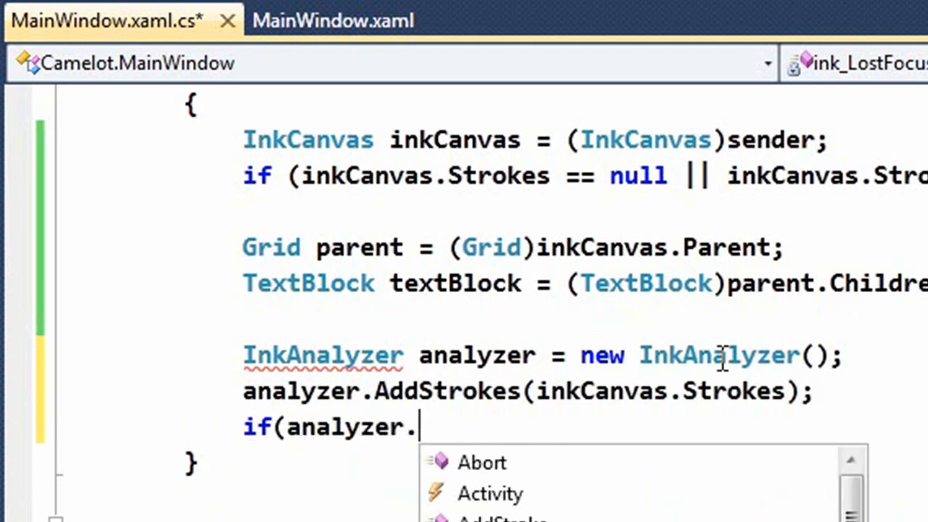
pyautogui.write('Analyze(')
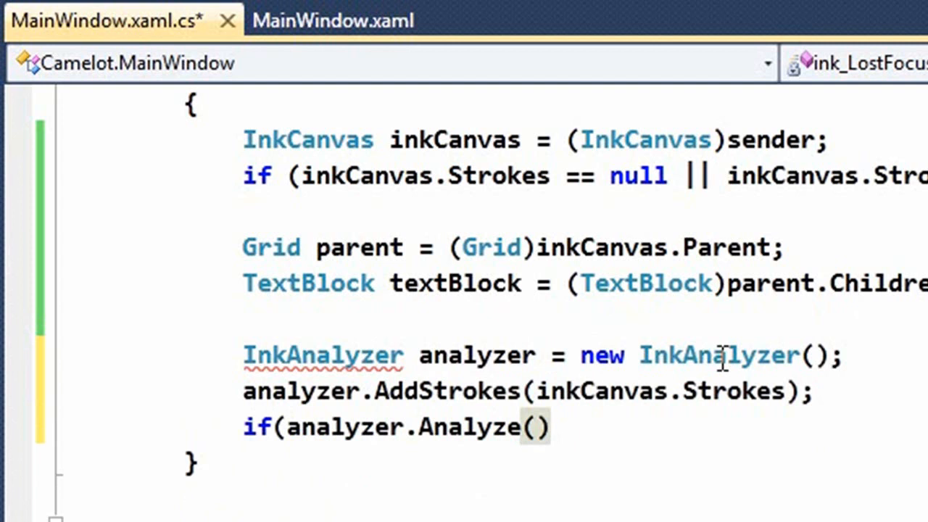
pyautogui.write('.')
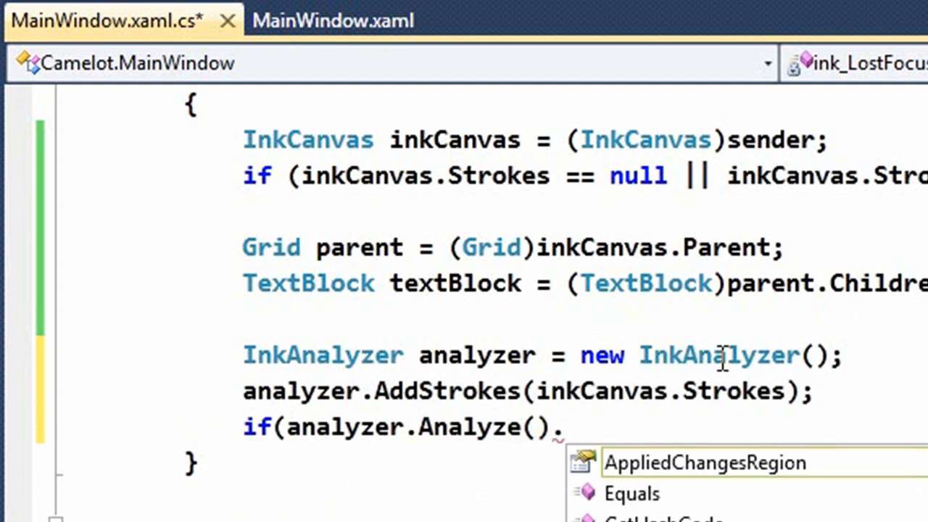
pyautogui.write('Successful')
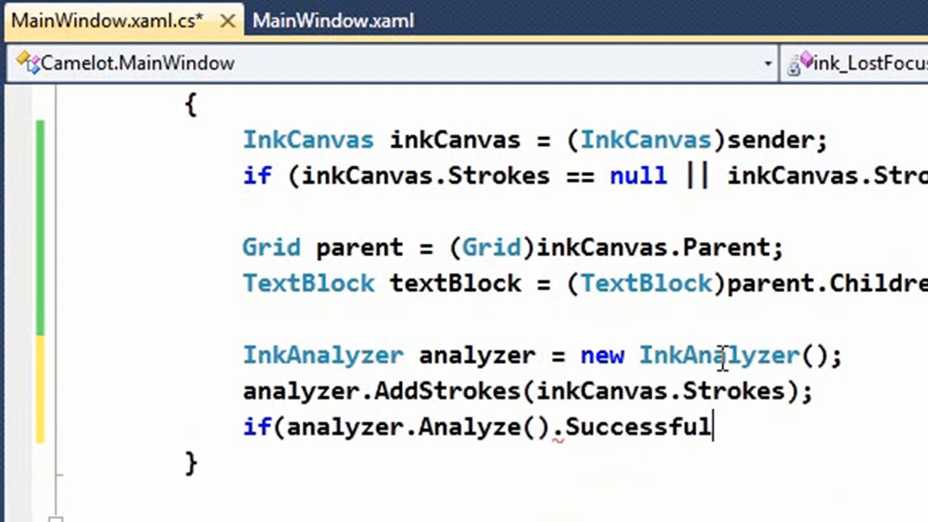
pyautogui.write(')')
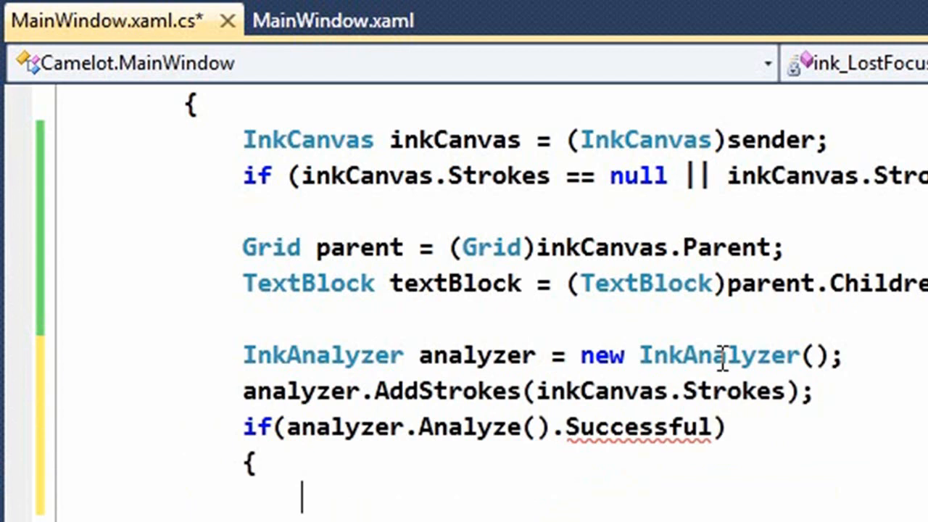
pyautogui.write('textBlock.Text')
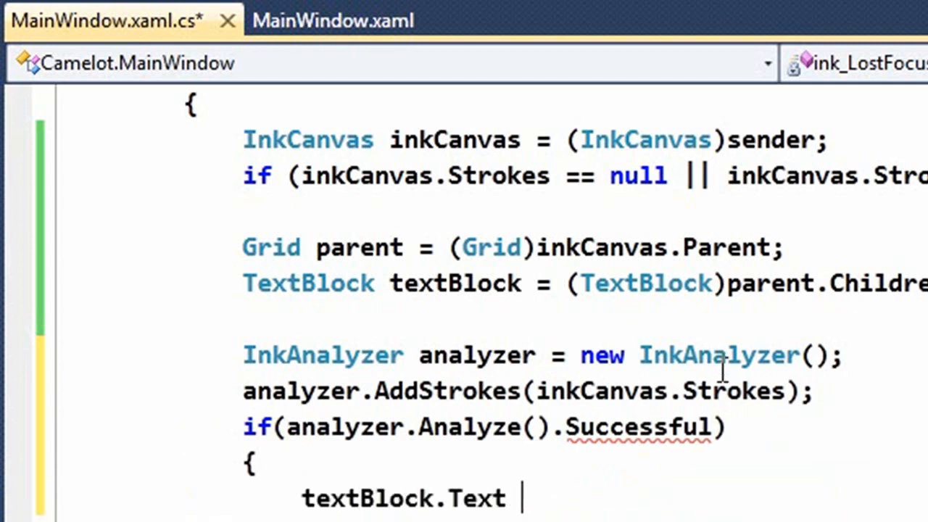
pyautogui.write('= analyzer.G')
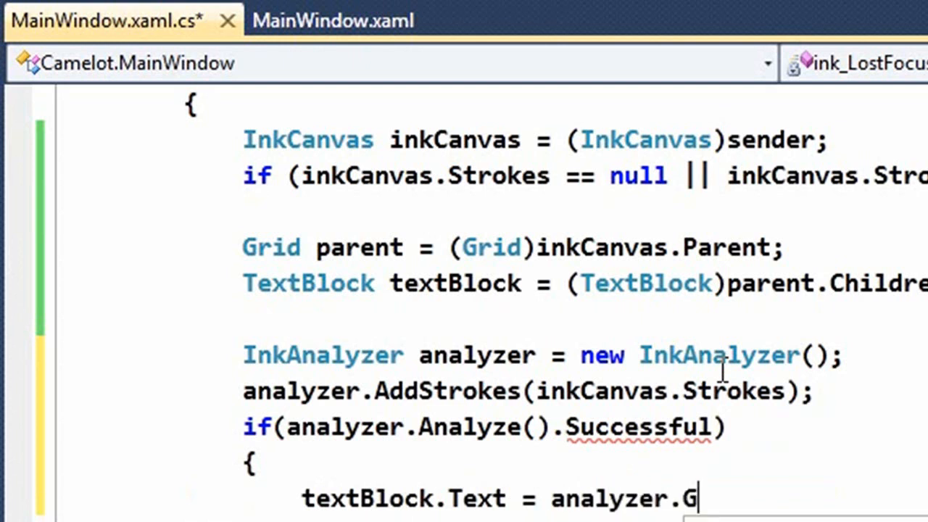
pyautogui.write('etRecognizedStri')
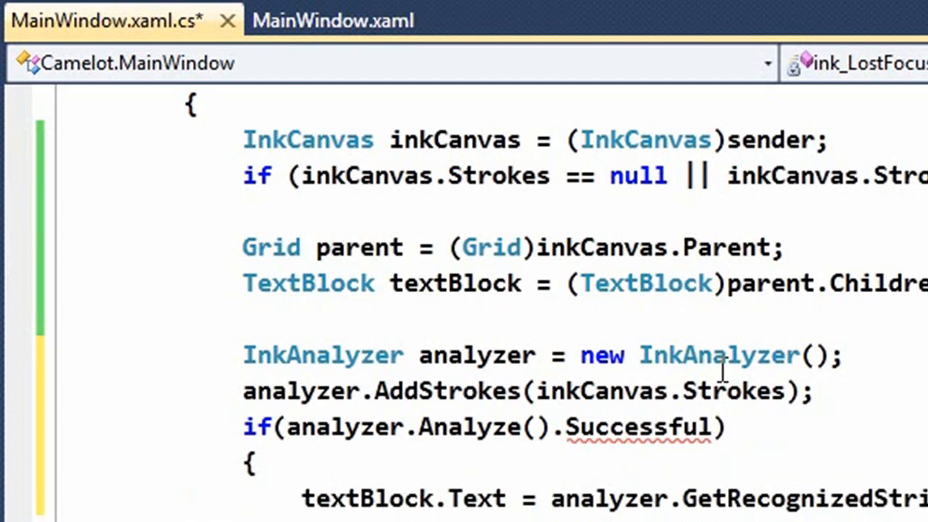
# - Make the textBlock visible and set inkCanvas.Visibility to Collapsed
pyautogui.write('textBlock.Visibility = Visibility.Visibl')
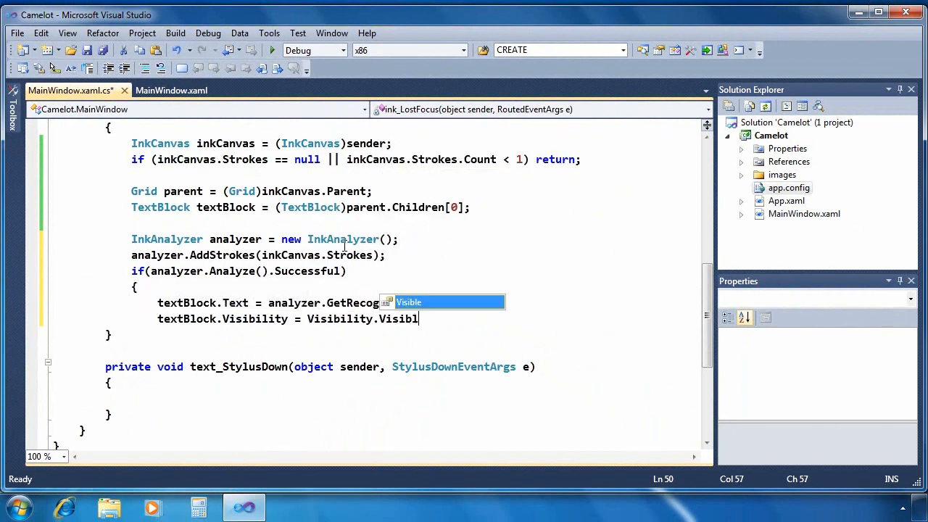
pyautogui.write('inkCanvas.Visibility =')
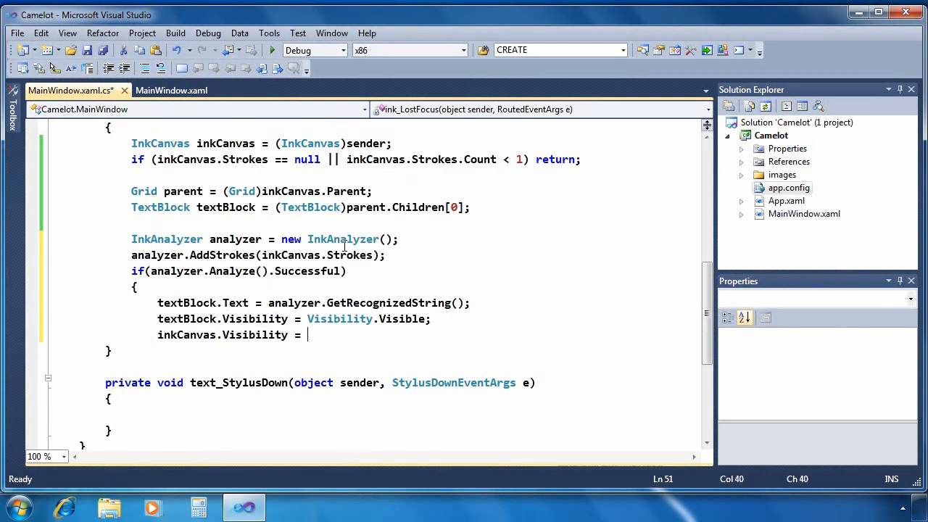
pyautogui.write('Visibility.Collapsed;')
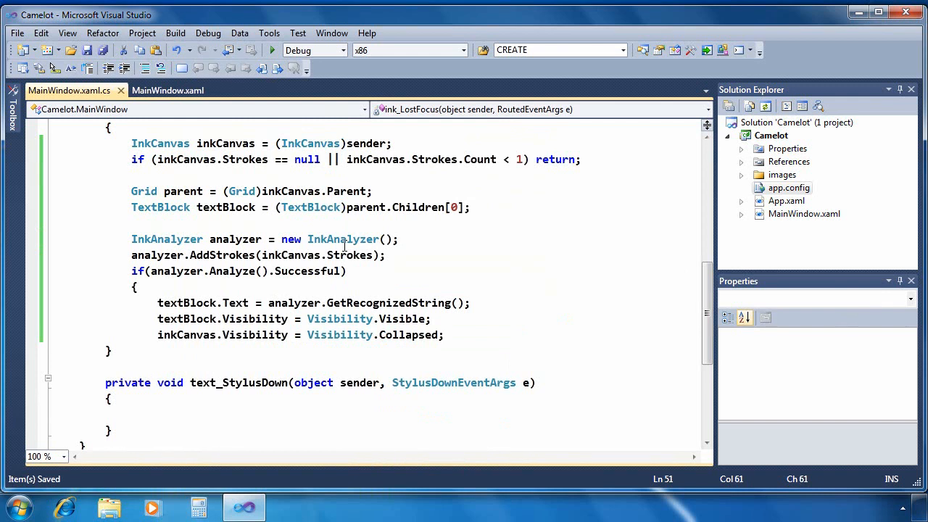
pyautogui.moveTo(695, 253)
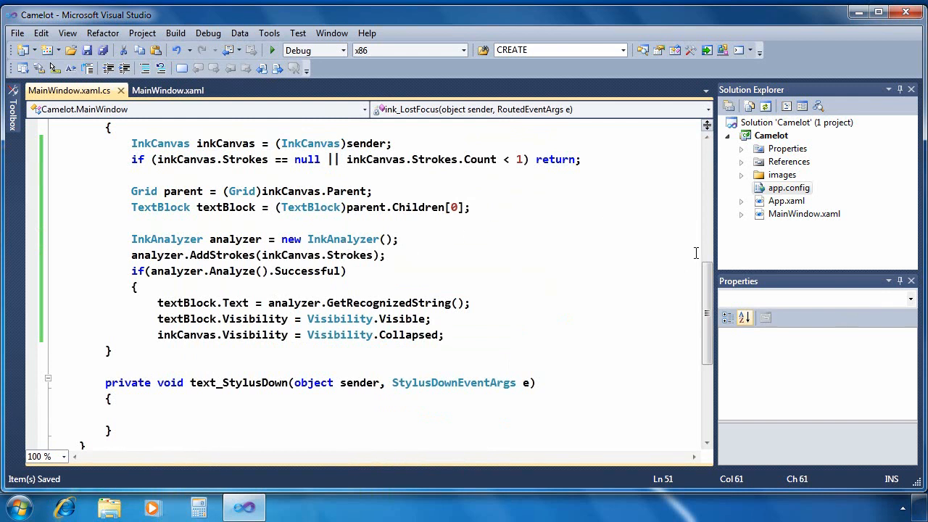
# - In text_StylusDown, get the parent Grid from textBlock and cast its InkCanvas child
pyautogui.scroll(-3)
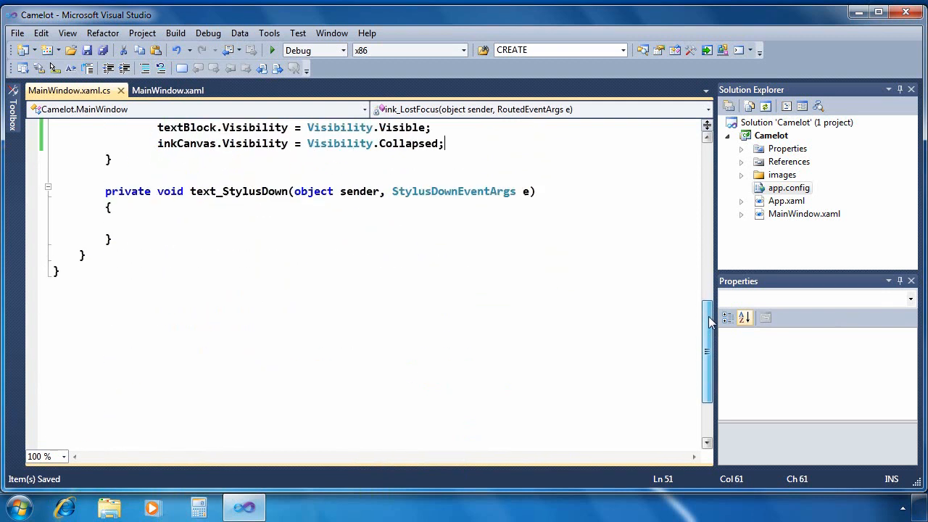
pyautogui.write('TextBlock textBlock = (TextBlock)sender;')
pyautogui.write('Grid par')
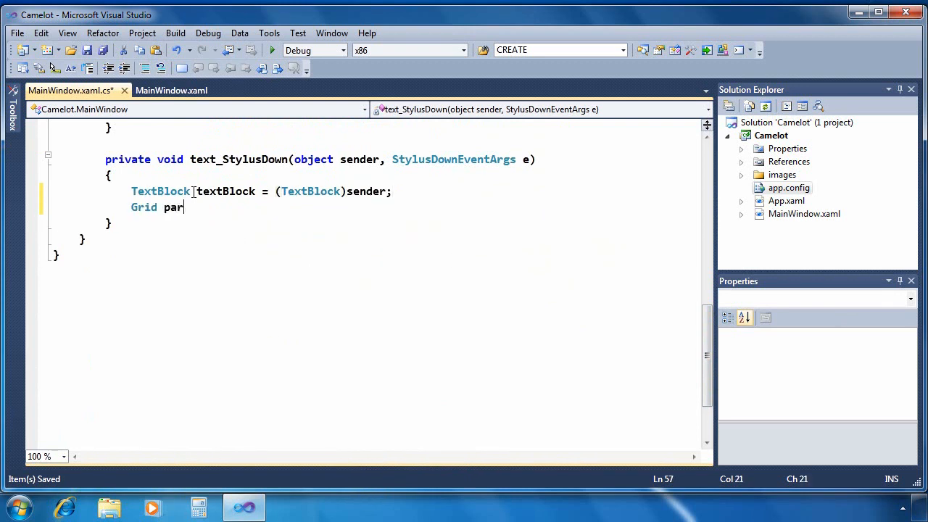
pyautogui.write('ent = (Grid)textBlock.Parent;')
pyautogui.write('InkCanvas inkCanvas')
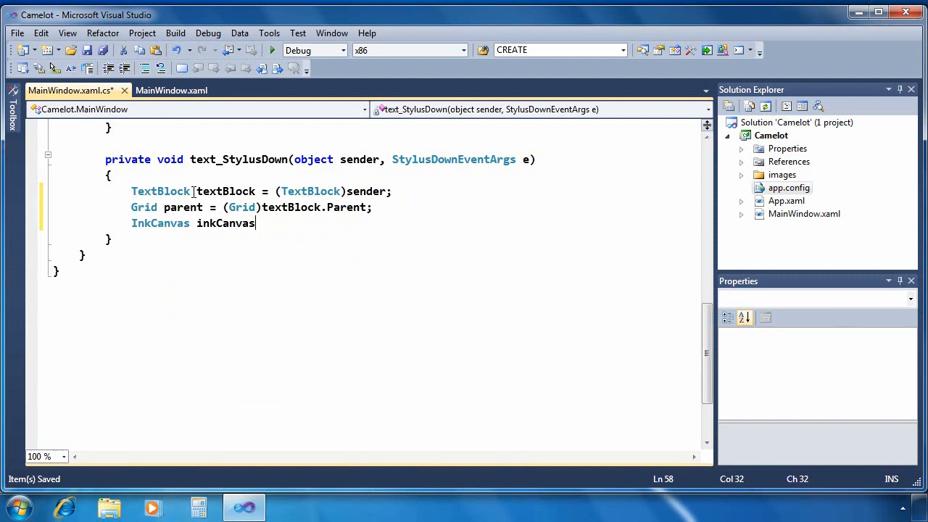
pyautogui.write('= (InkCanvas)parent.Children[1];')
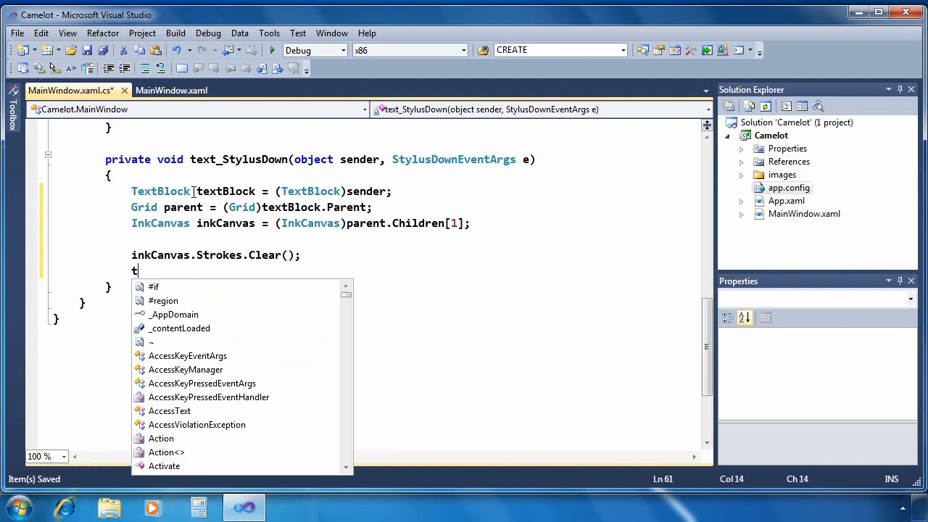
# - Collapse the textBlock, make the inkCanvas visible and call inkCanvas.Focus(), then build successfully
pyautogui.write('extBlock.Visibility = Visibility.Collapsed;')
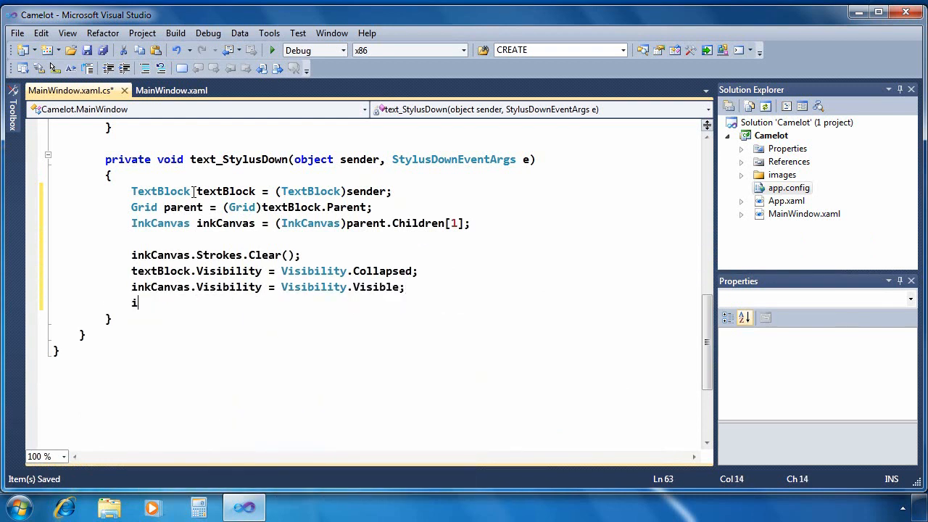
pyautogui.write('nkCanvas.Focus();')
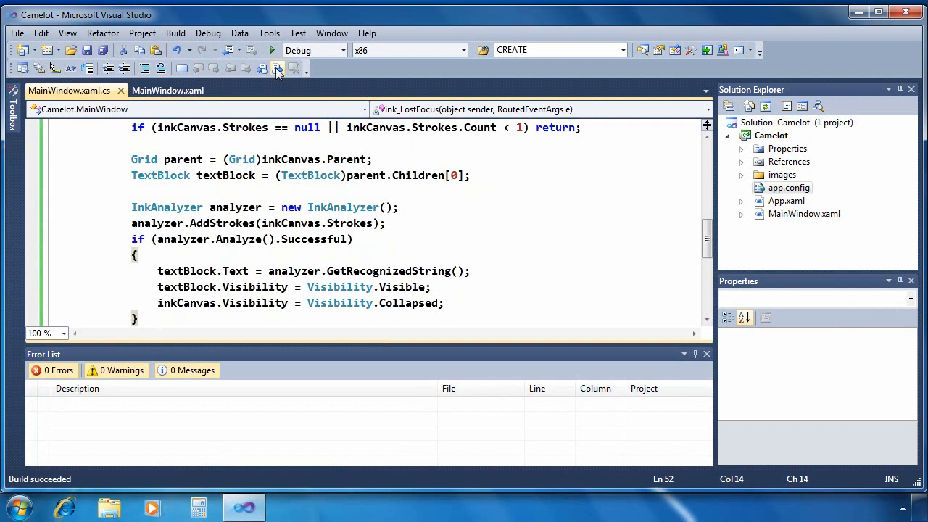
# - Start debugging to run the Camelot admission form again
pyautogui.click(273, 49)
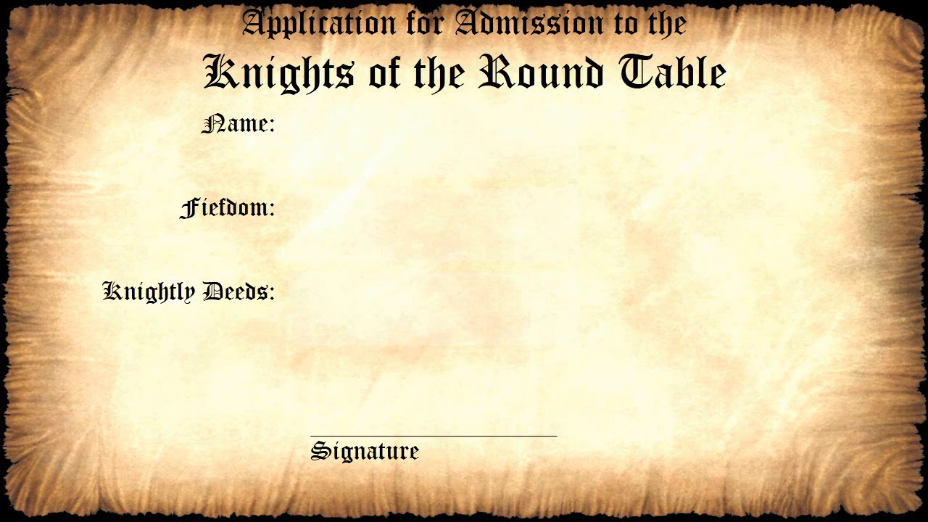
# - Handwrite 'Galahad' with the stylus in the Name ink canvas
pyautogui.write('y')
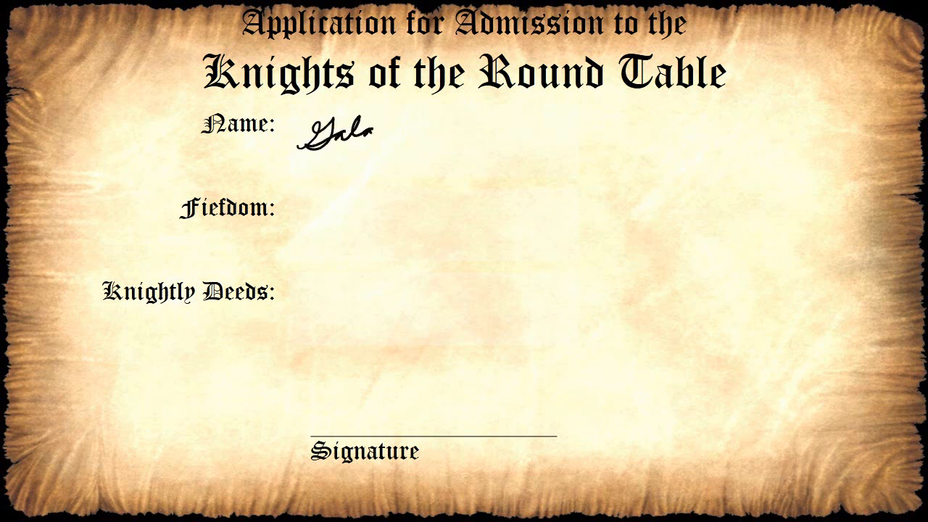
pyautogui.write('had')
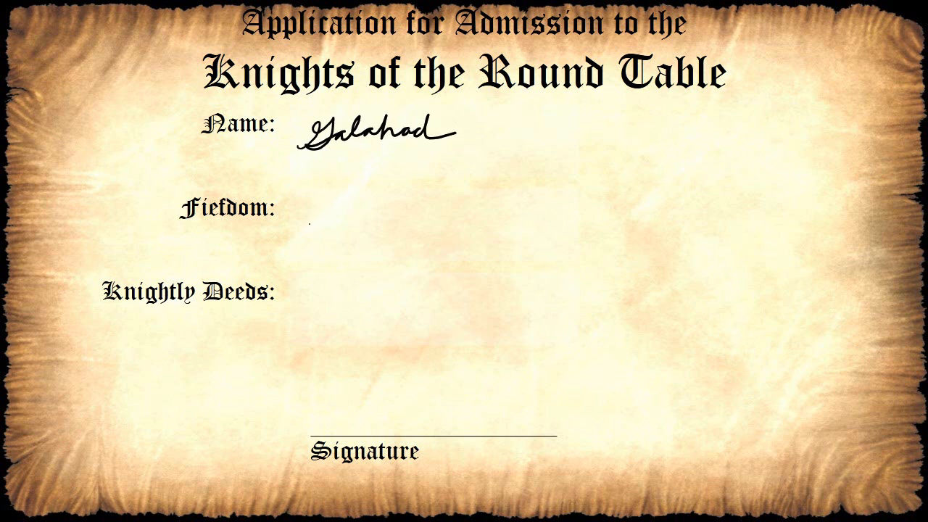